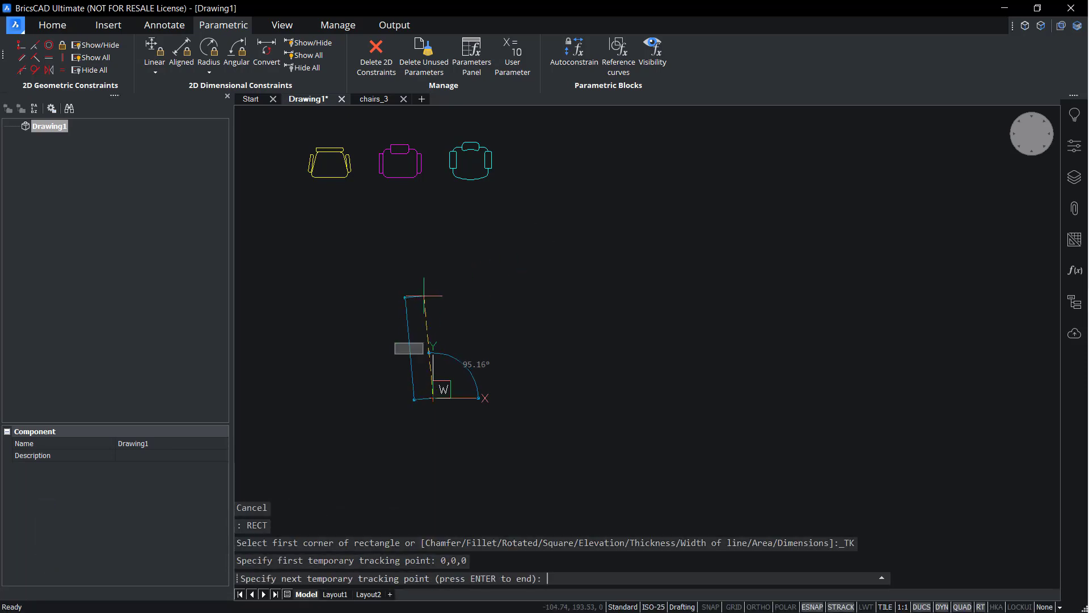
Step: Draw the table rectangle from corner 0,0 and fix that corner with GCFIX
type("40")
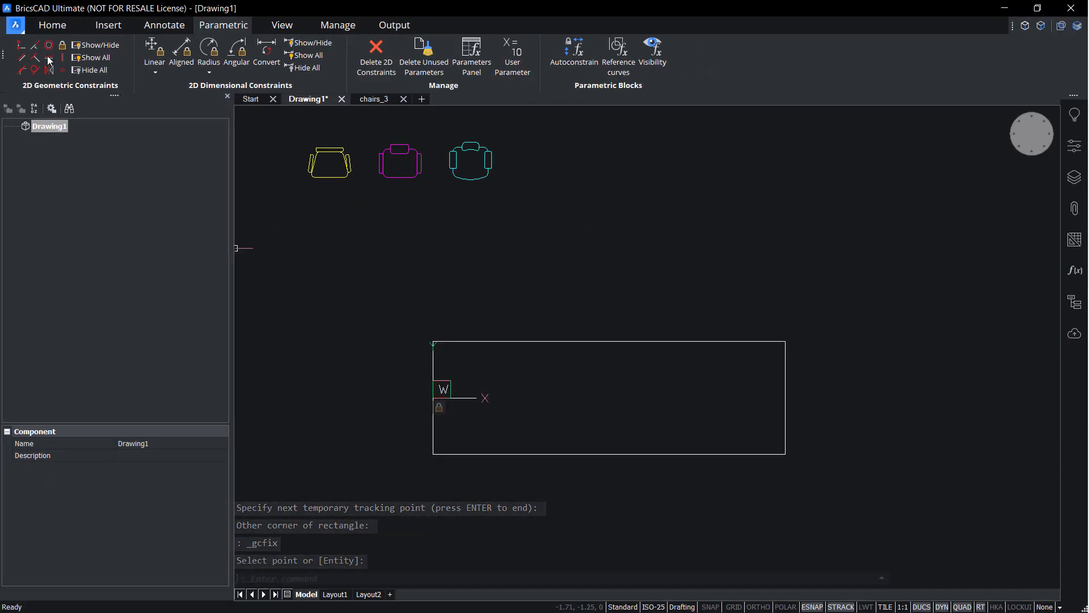
Step: Apply Horizontal and Vertical geometric constraints to the rectangle's edges
left_click(49, 58)
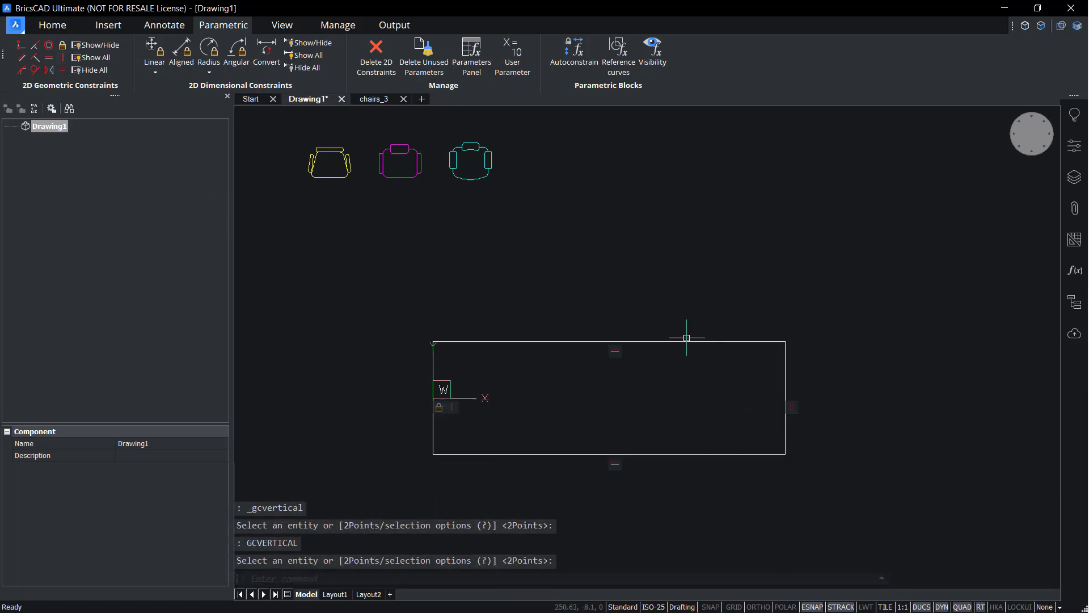
mouse_move(154, 53)
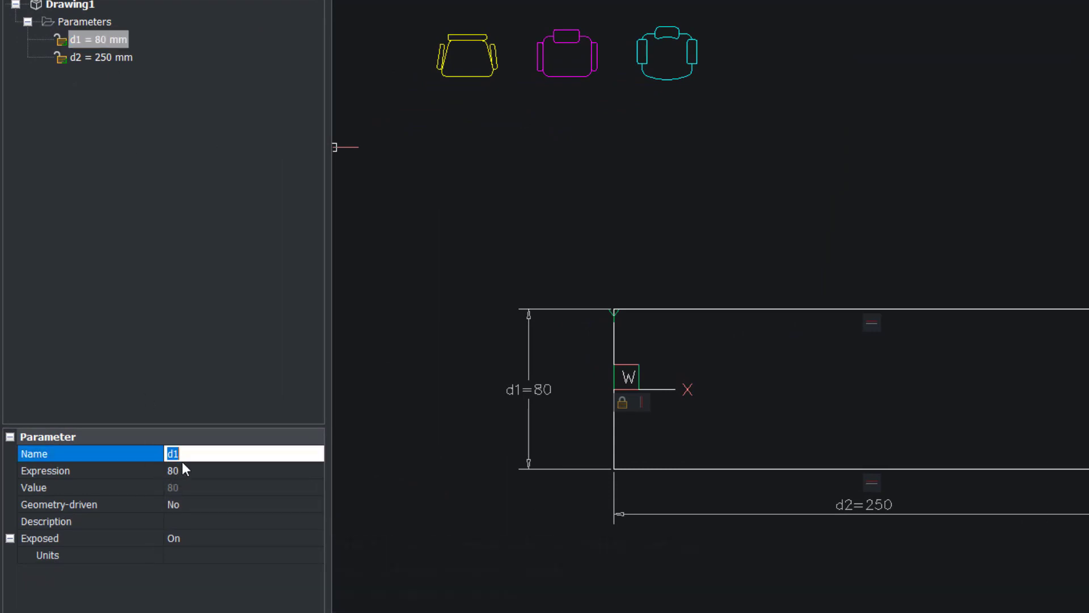
Step: Rename width parameter d1 to w and length parameter d2 (250) to l
type("w")
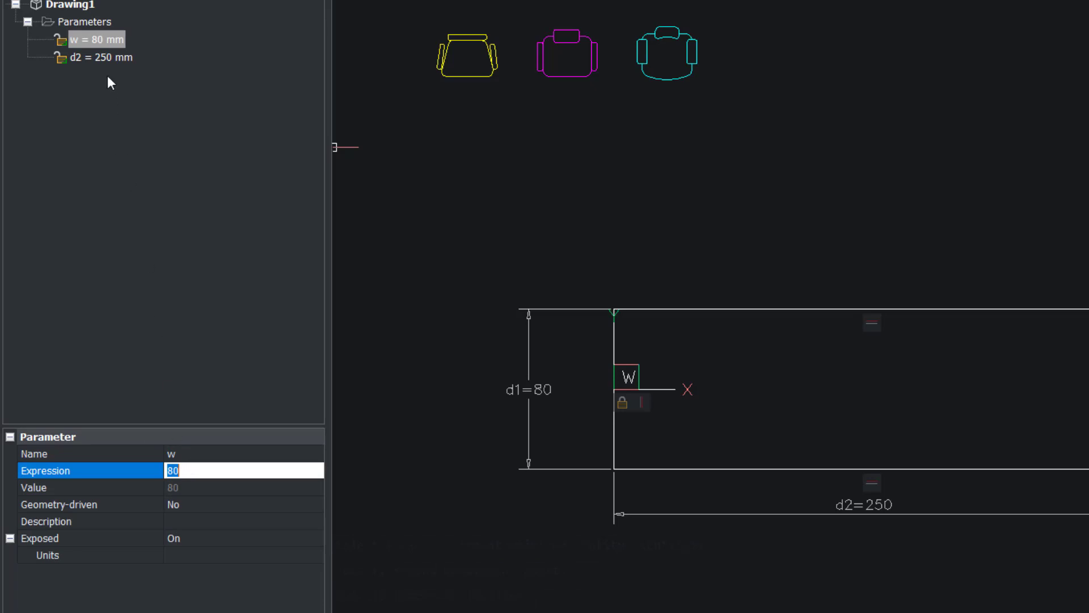
left_click(101, 57)
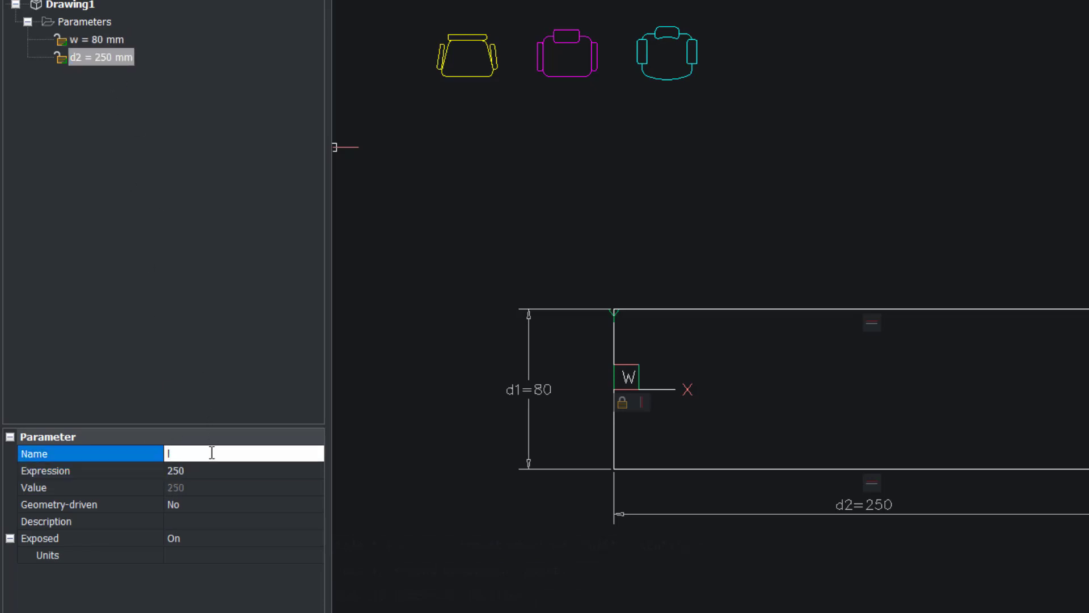
type("l")
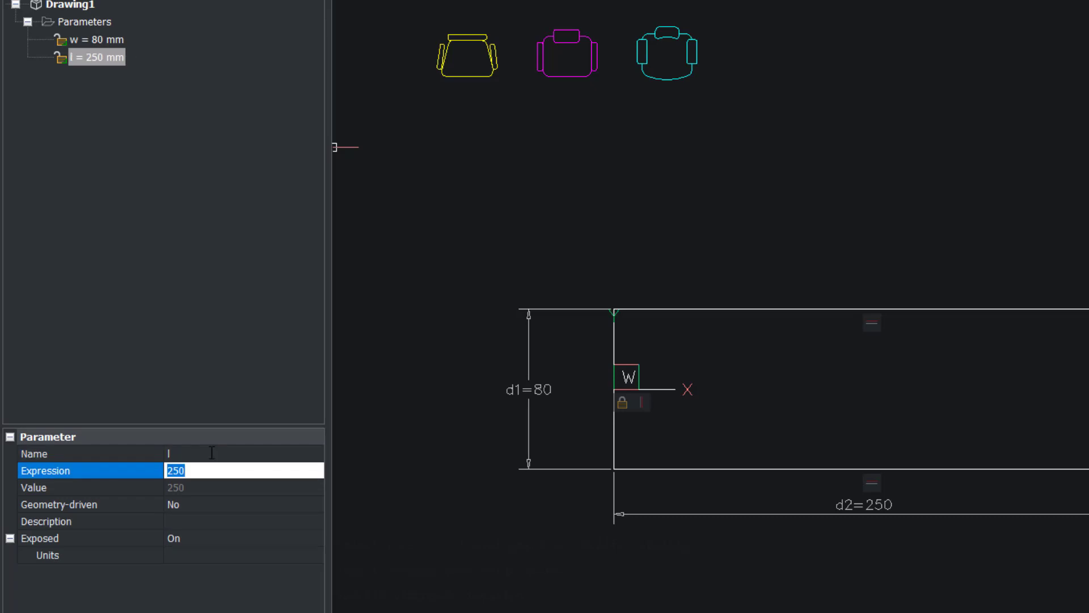
Step: Add new user parameters from the Parameters group in the Mechanical Browser
right_click(84, 22)
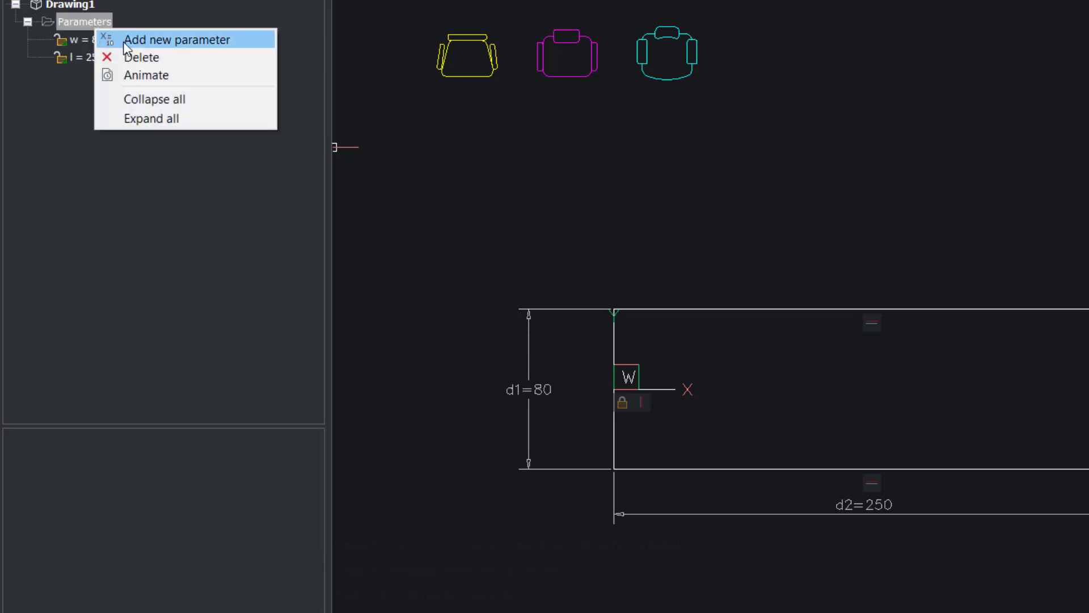
left_click(177, 40)
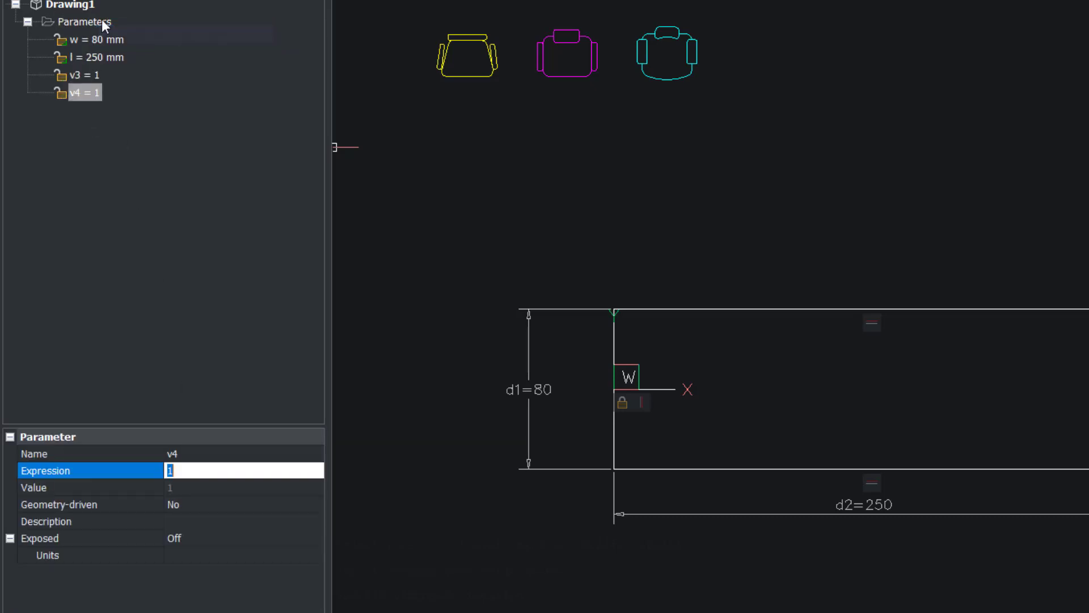
right_click(84, 22)
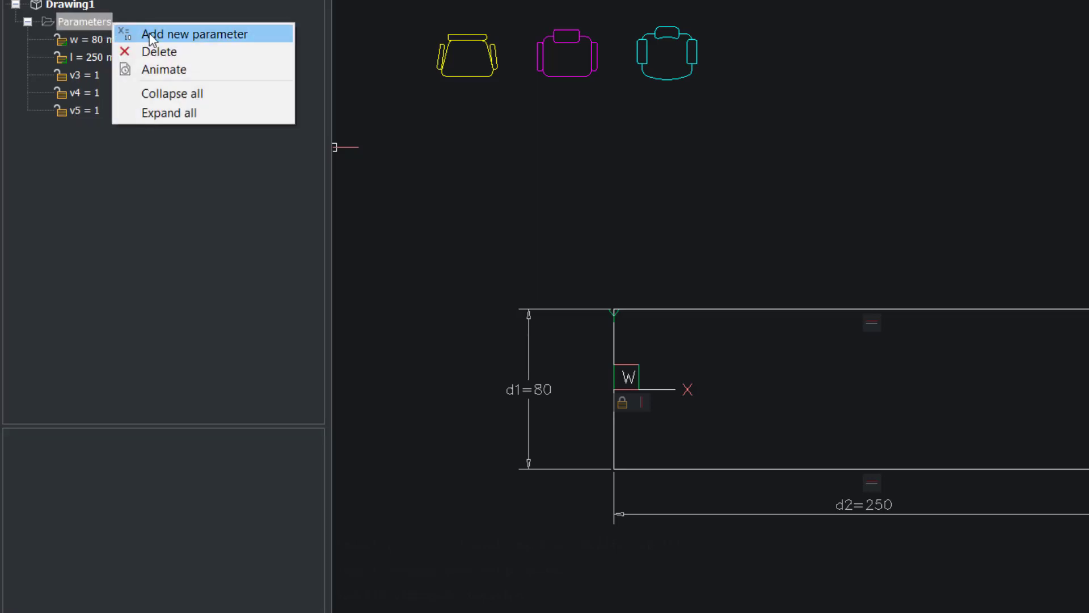
left_click(194, 34)
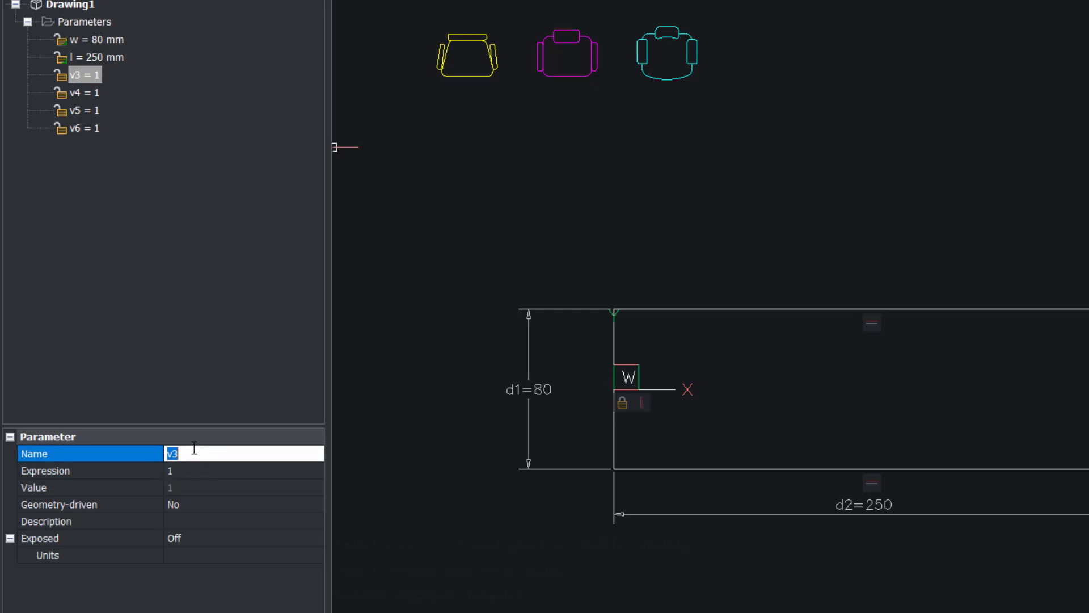
Step: Name and define the new parameters: s = 50, c = l/s, g = 10, h = 25
type("s")
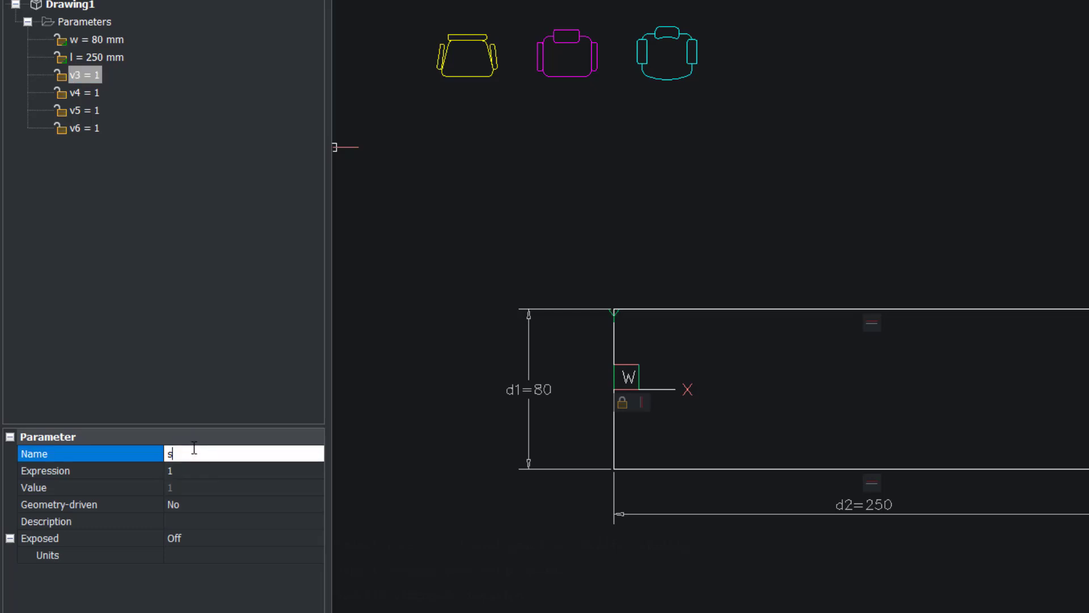
type("5")
type("c")
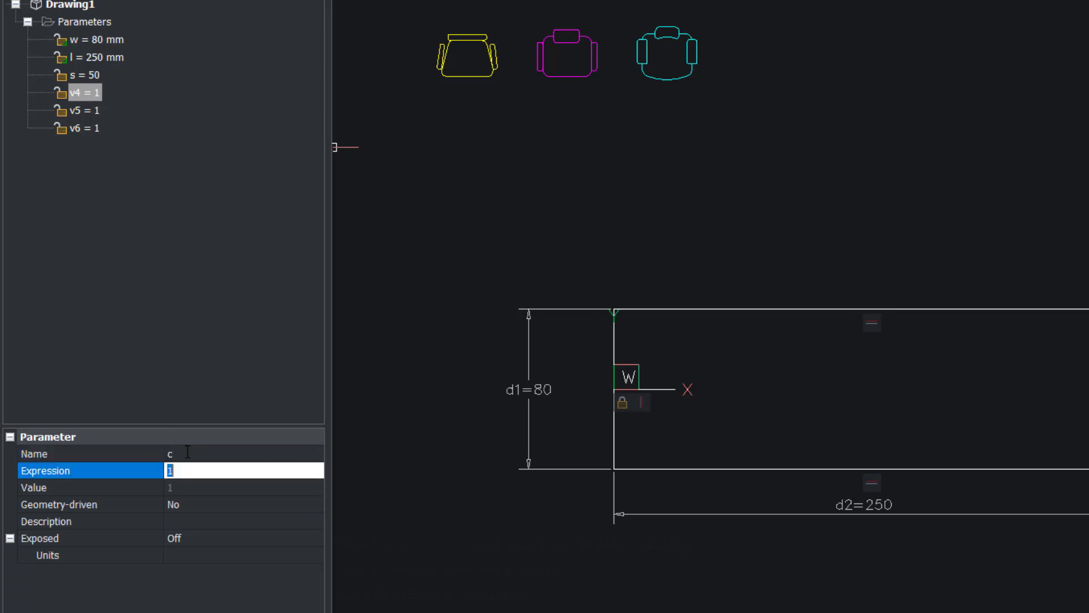
type("l/s")
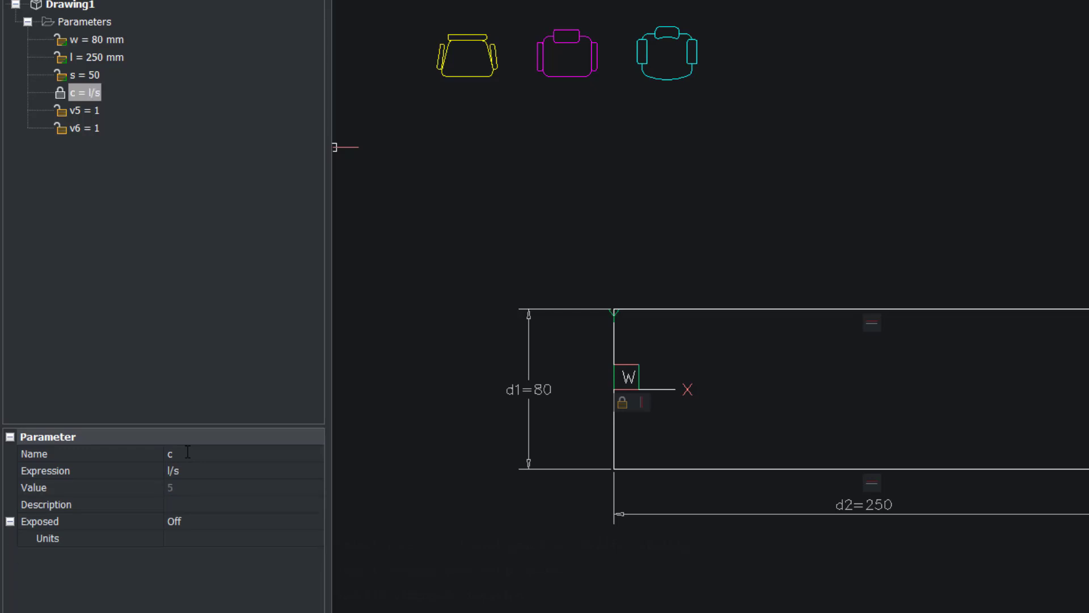
left_click(84, 110)
type("g")
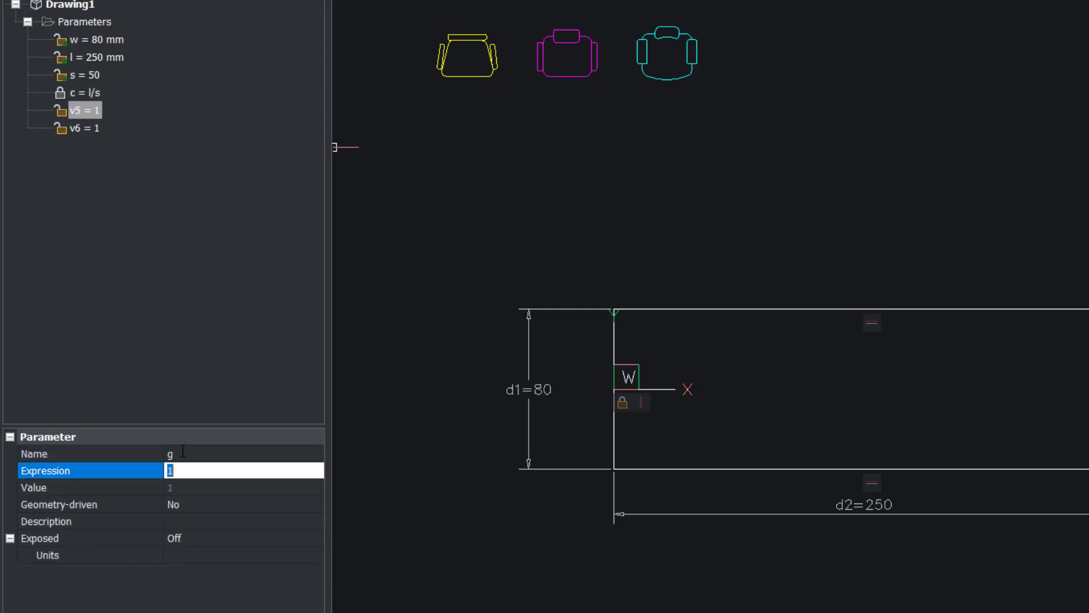
type("0")
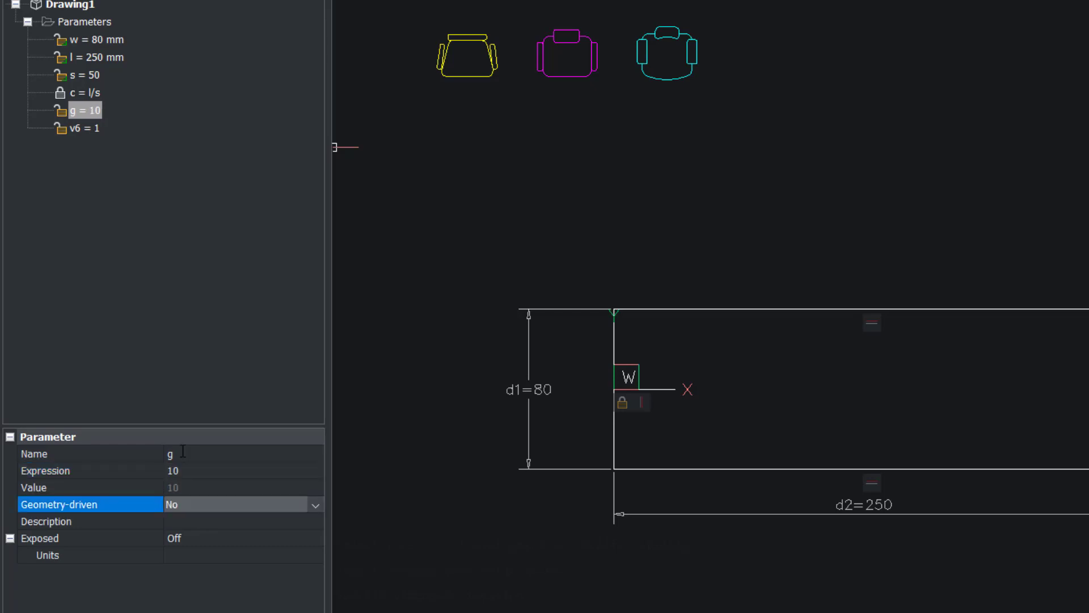
left_click(85, 127)
type("h")
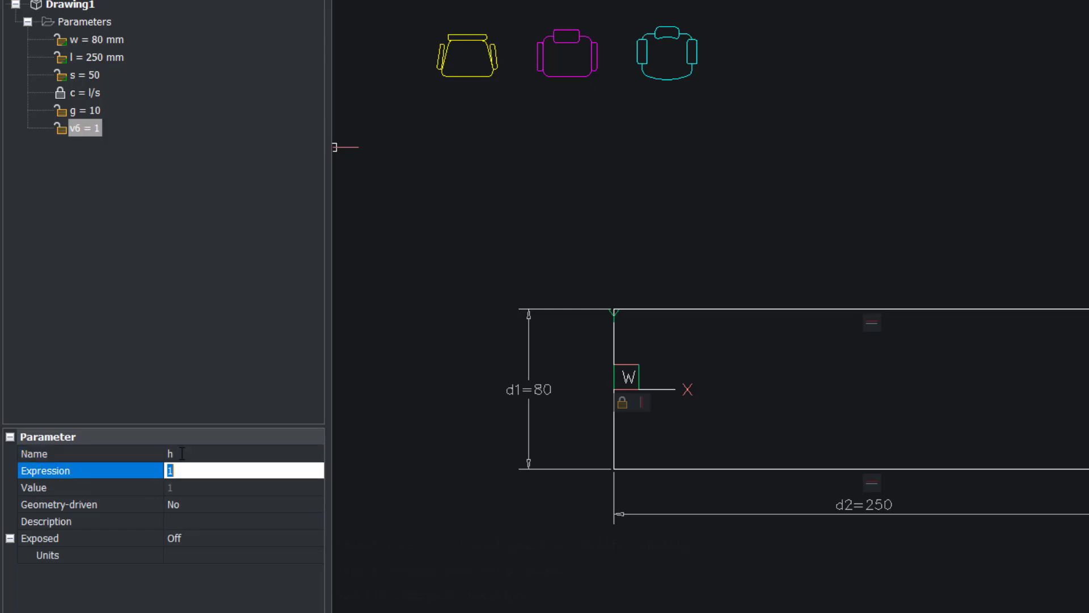
type("25")
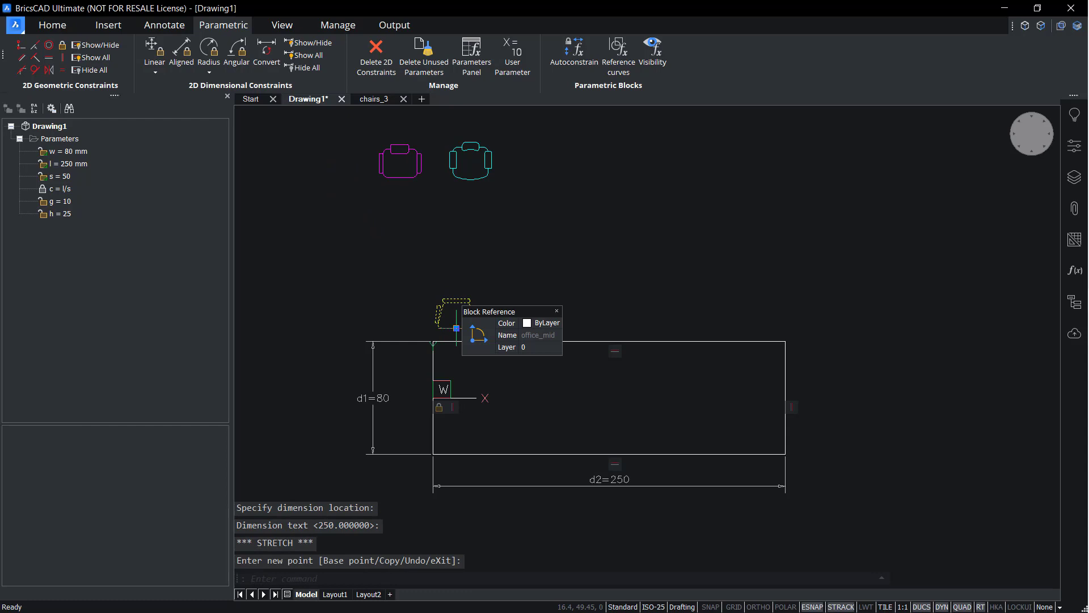
Step: Array the chair above the table with ARRAYRECT into 1 row of 5 columns
type("a")
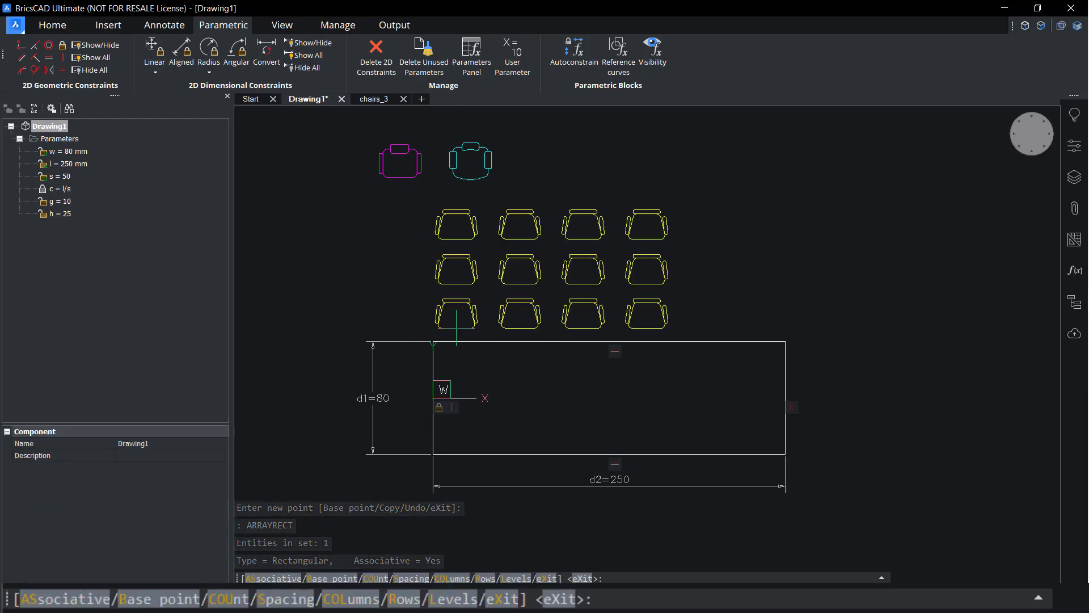
type("row")
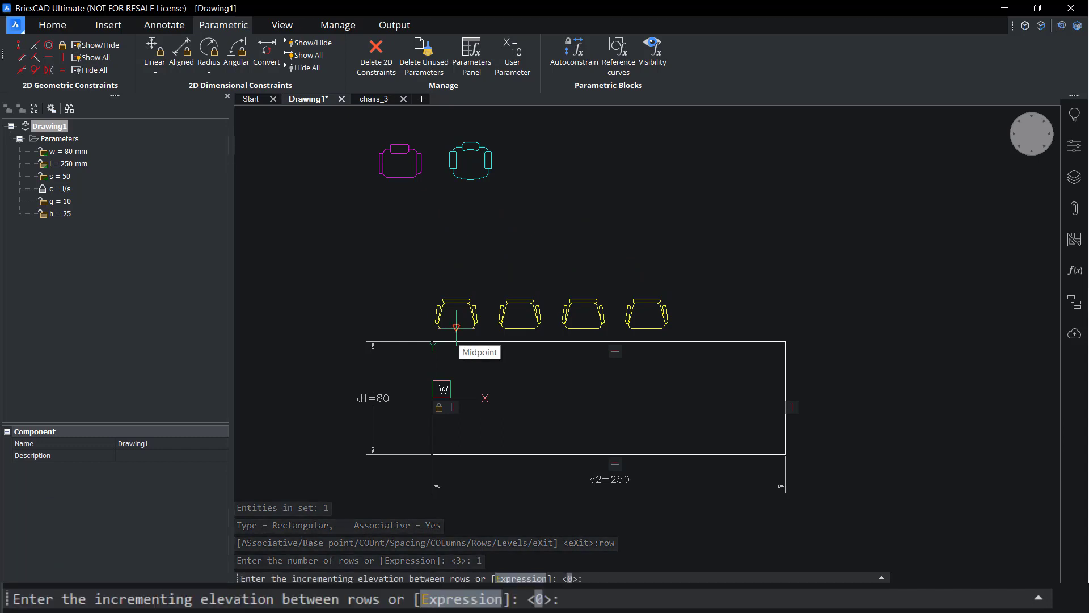
key("enter")
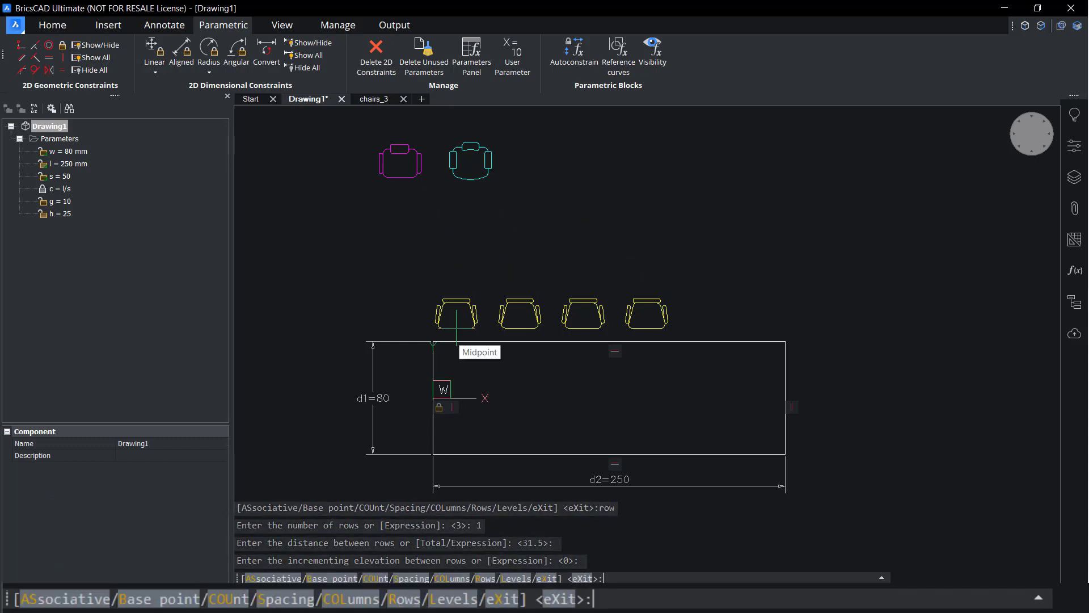
type("5")
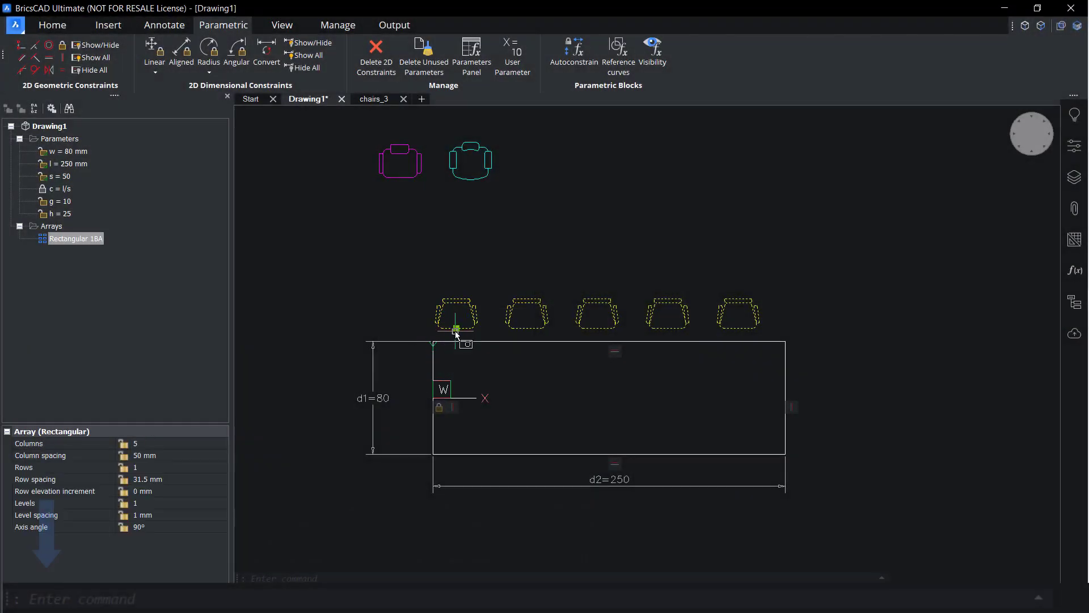
Step: Mirror the chair row across the table midline and dimension the bottom chairs' offset
left_click(456, 313)
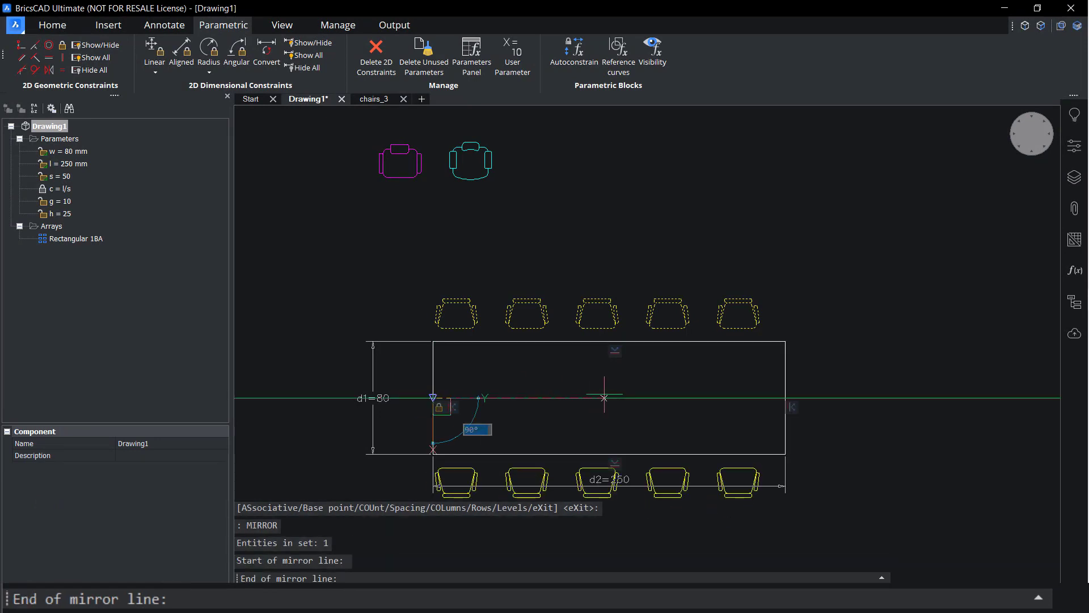
left_click(605, 394)
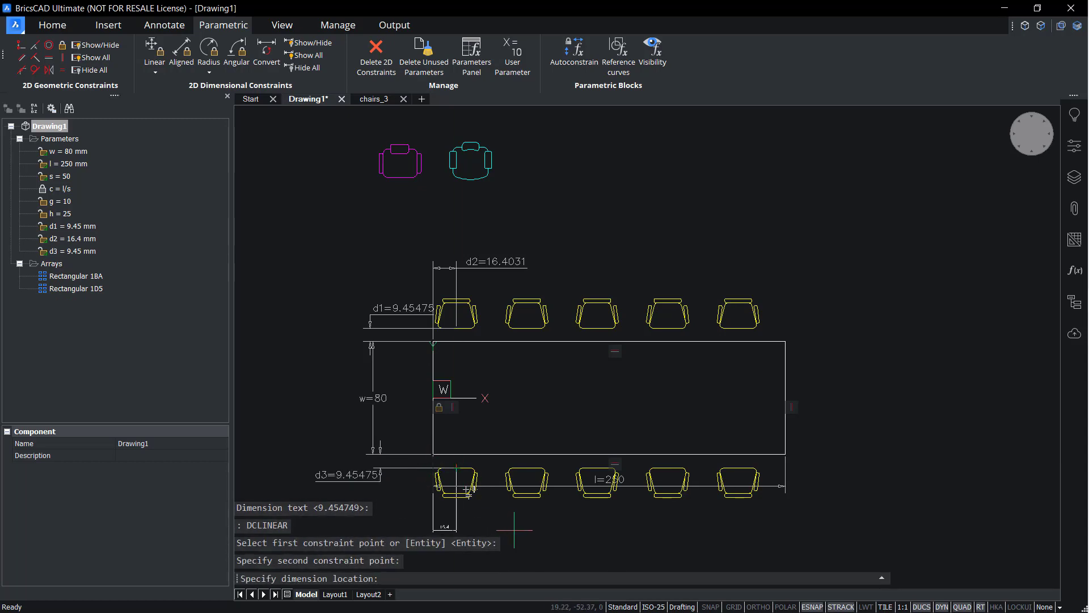
left_click(556, 515)
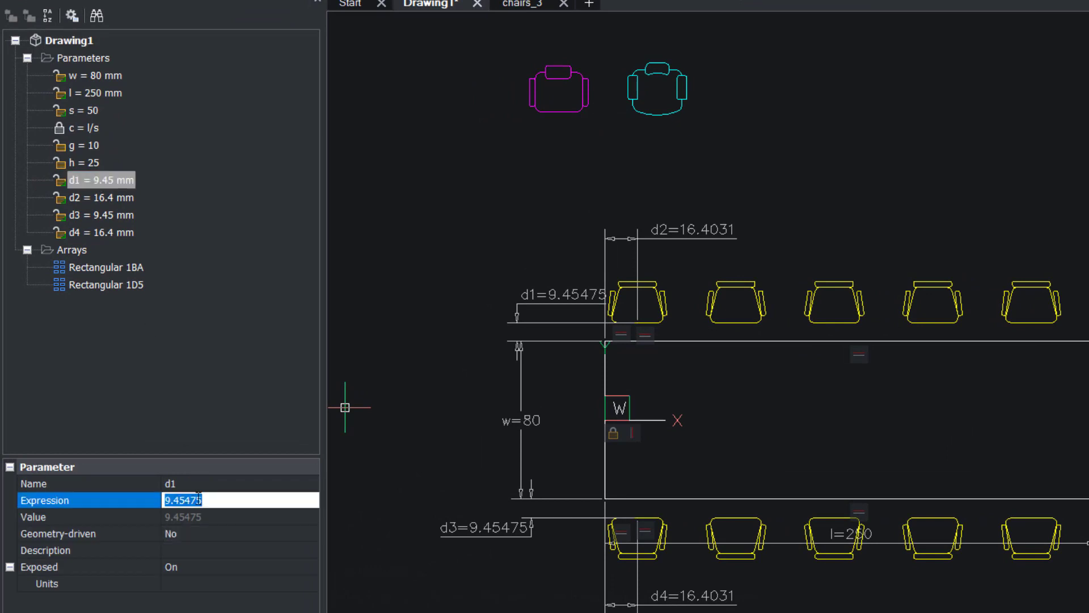
Step: Set the chair offset expressions d1 and d3 to g, d2 and d4 to h
type("g")
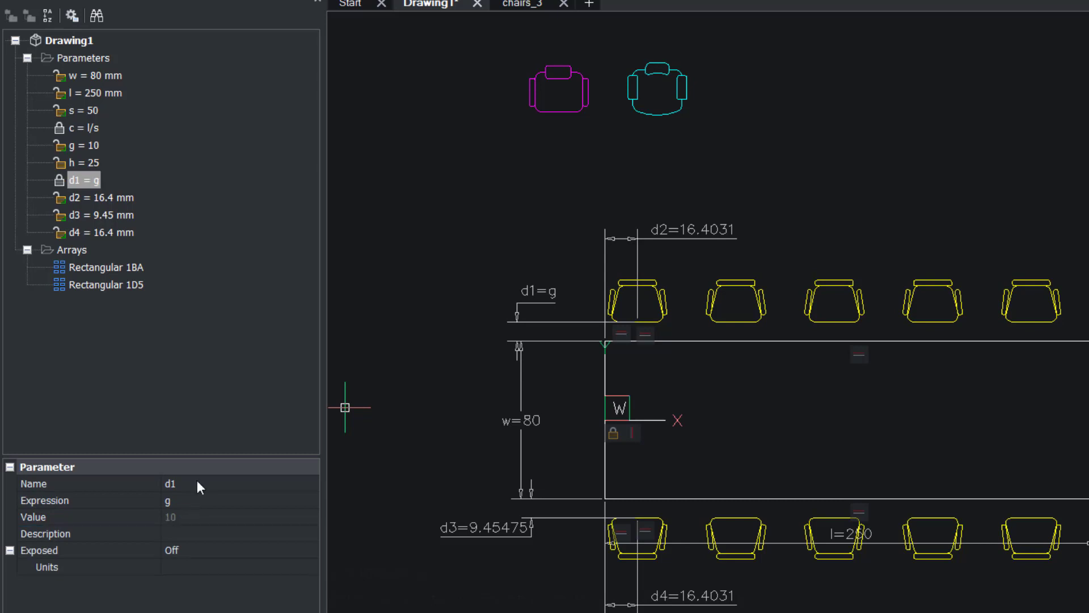
left_click(97, 197)
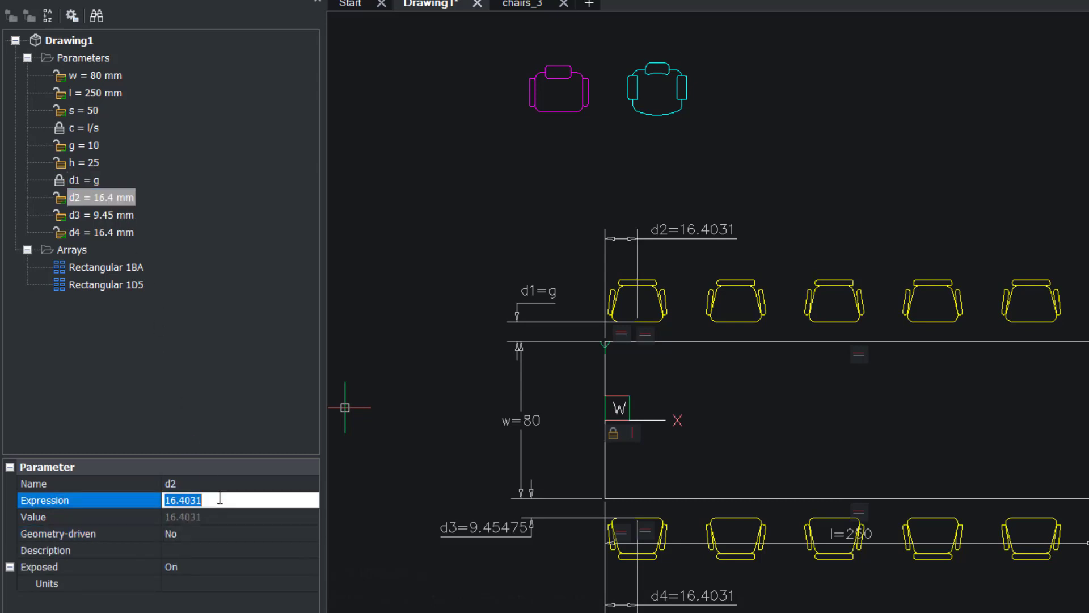
type("h")
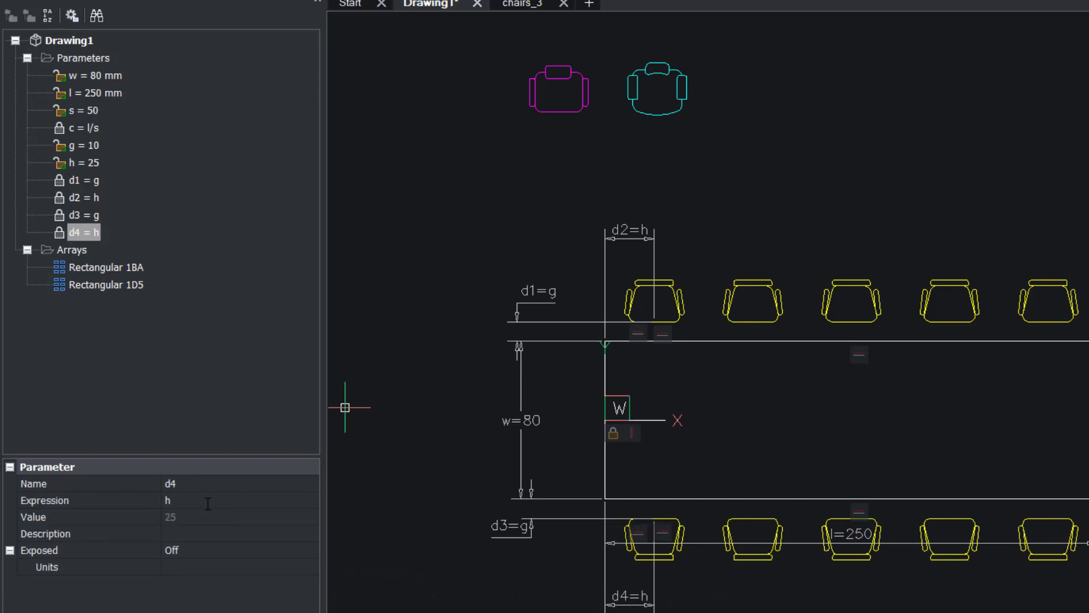
mouse_move(187, 490)
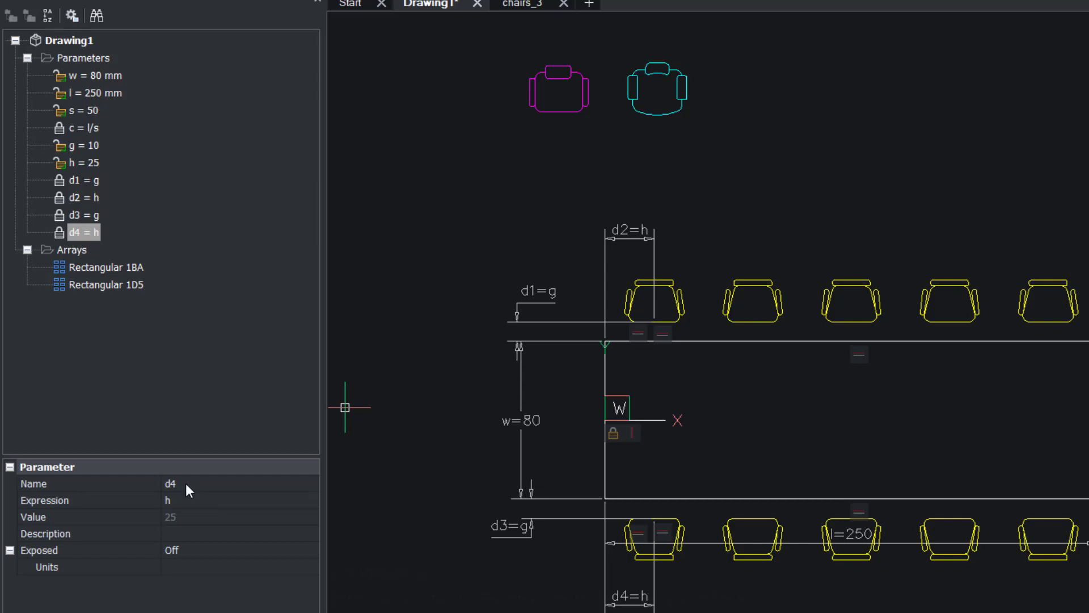
mouse_move(128, 299)
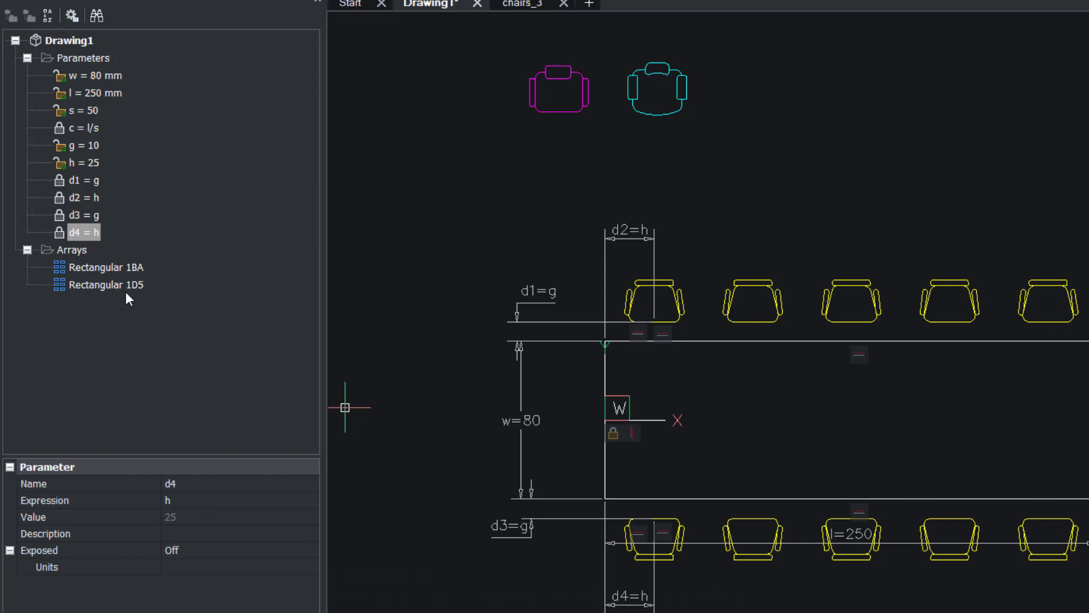
Step: Enter s as the Column spacing of array Rectangular 1BA
left_click(107, 267)
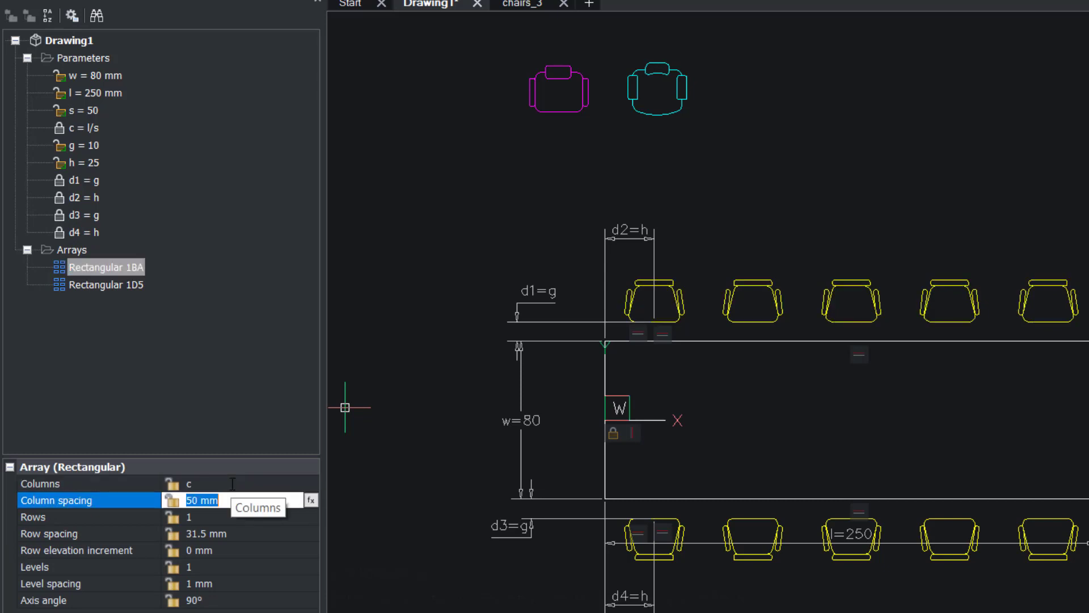
type("s")
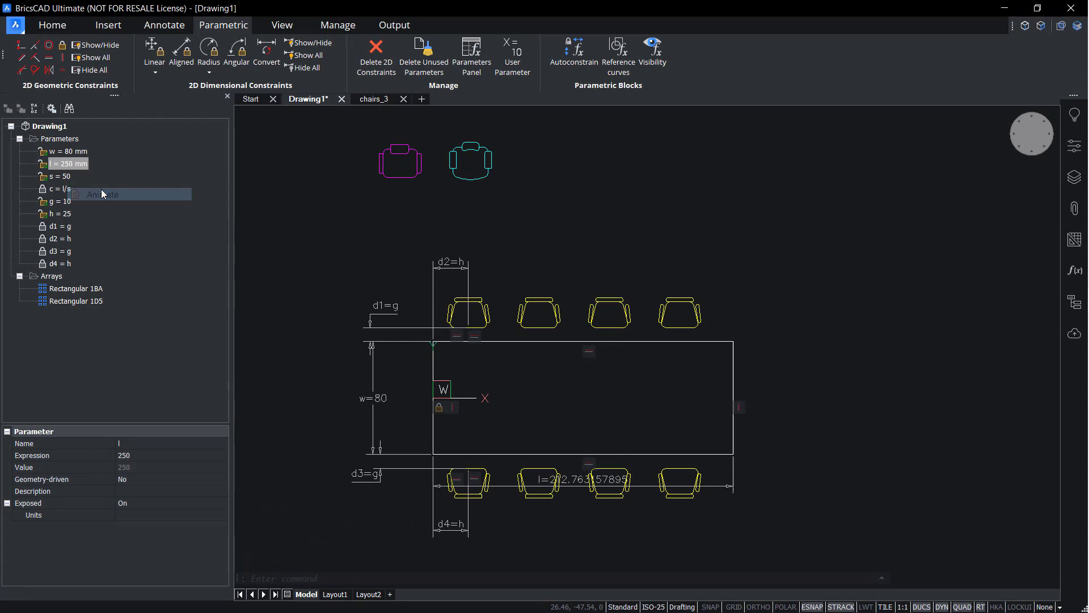
Step: Reset the table length parameter l to 250 so each row shows five chairs
right_click(66, 152)
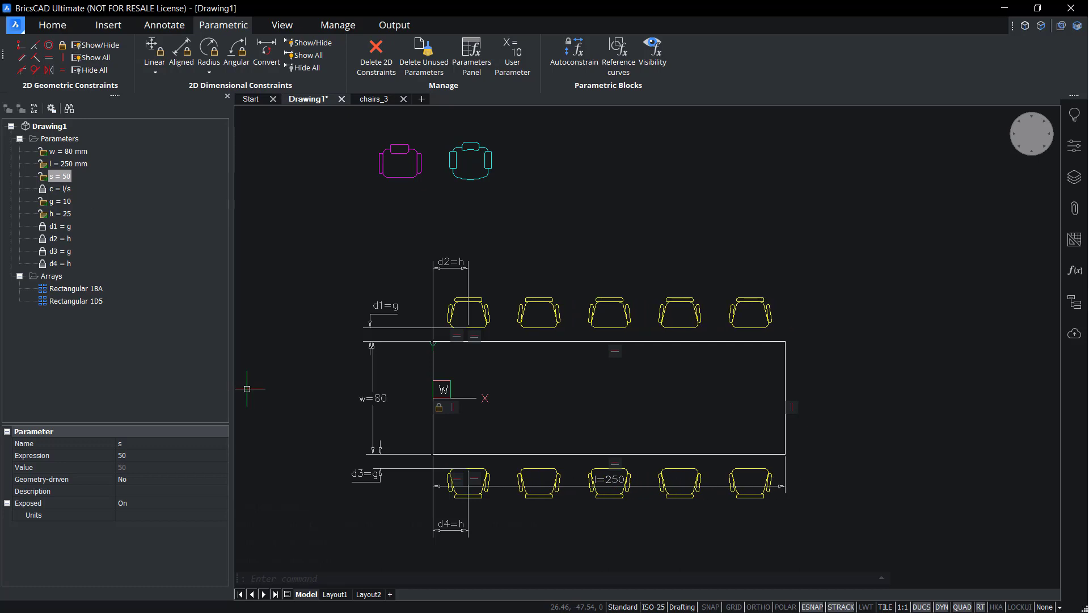
Step: Array the magenta and cyan chairs with offsets d5–d12 and unisolate all entities
left_click(76, 288)
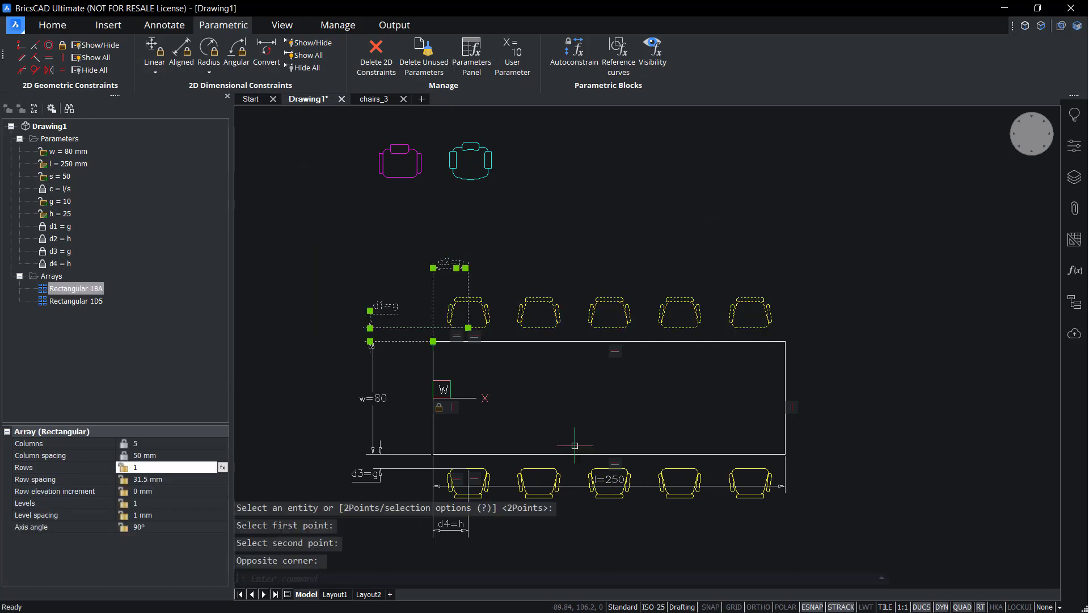
left_click(75, 300)
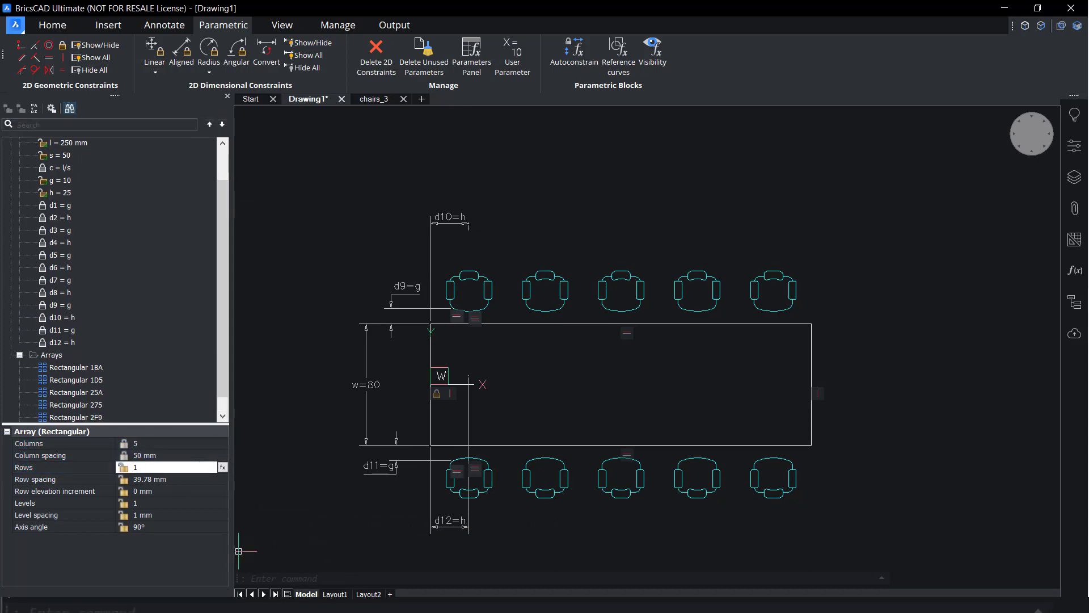
type("un")
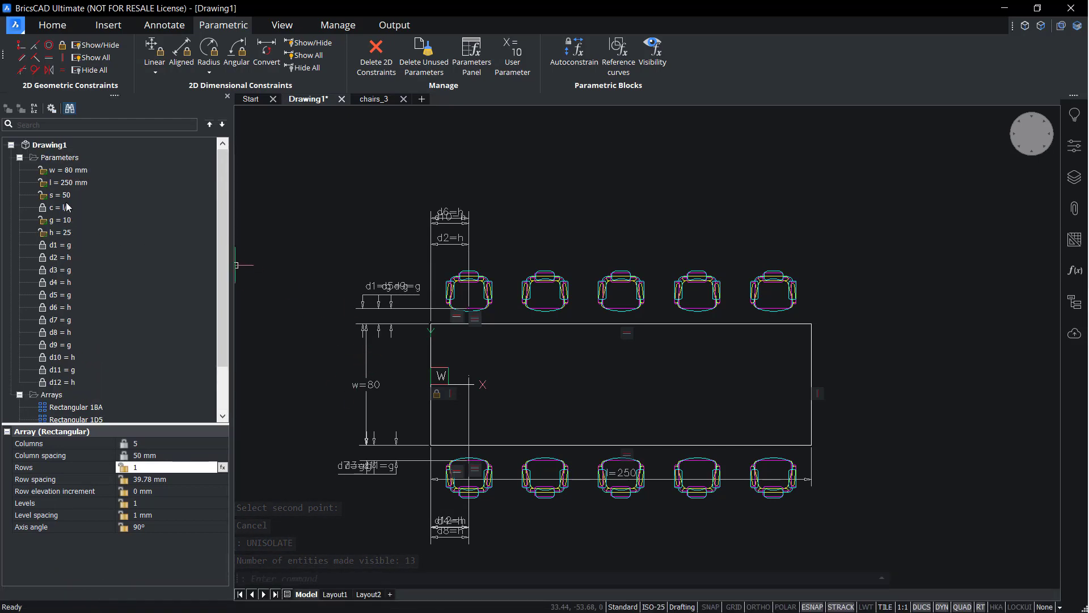
left_click(66, 182)
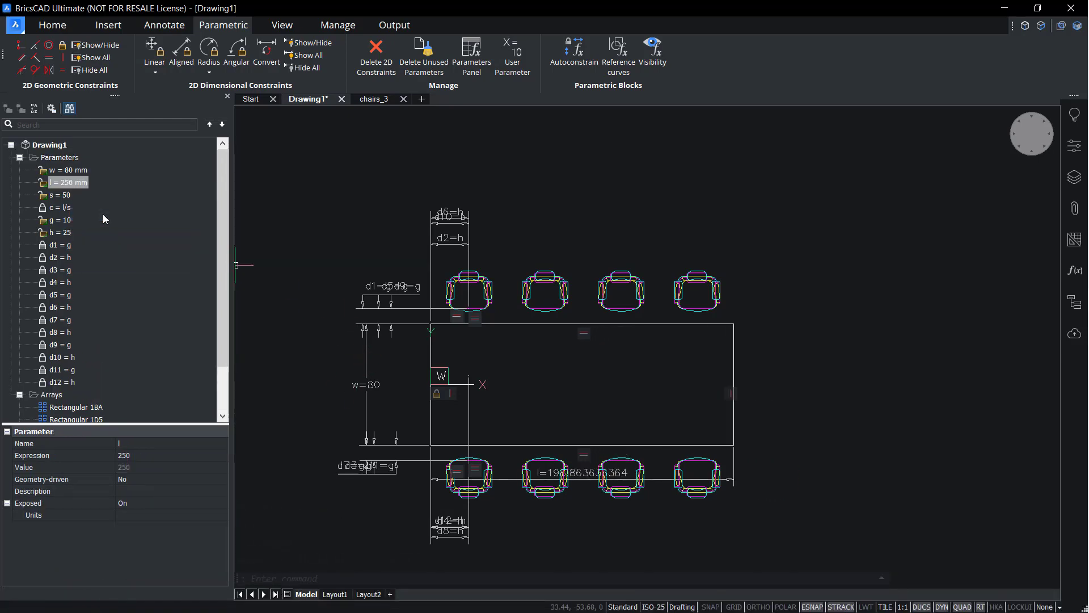
right_click(65, 182)
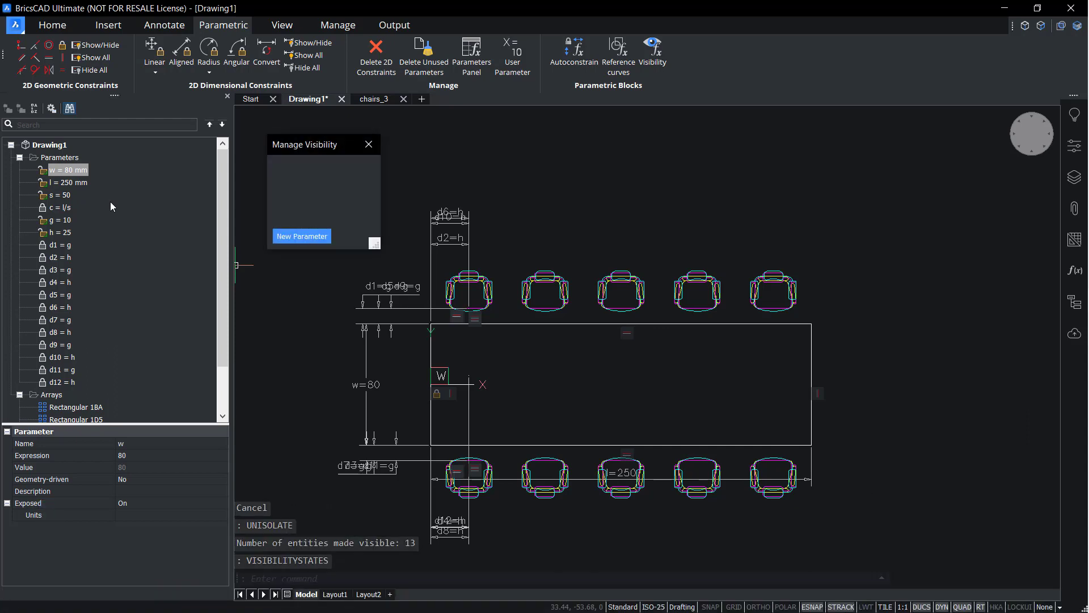
mouse_move(313, 241)
type("des")
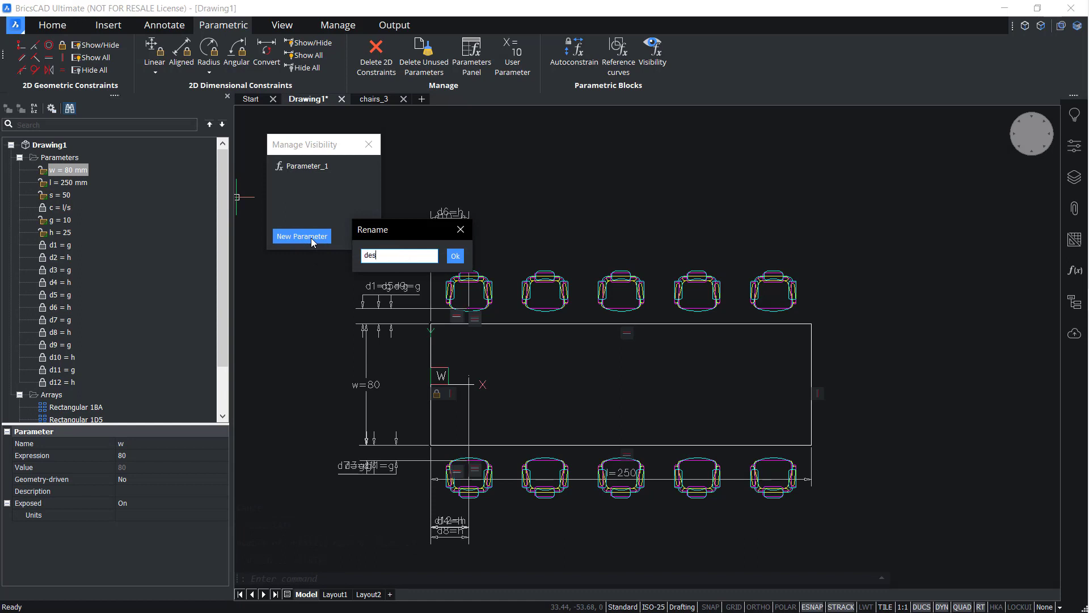
Step: Confirm the desk parameter and add states named economy, mid and premium
left_click(455, 256)
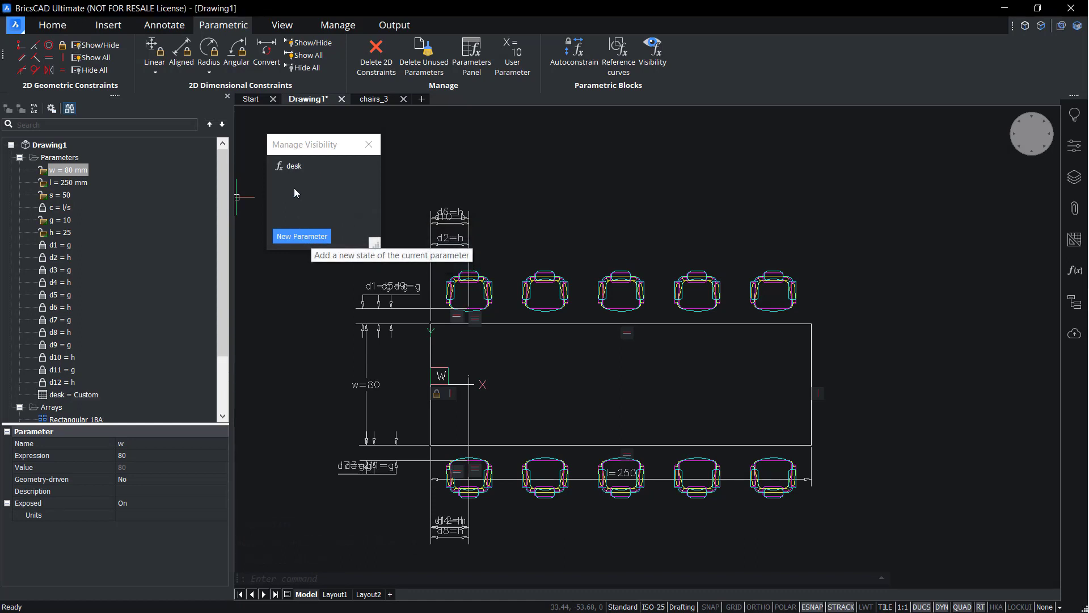
right_click(293, 165)
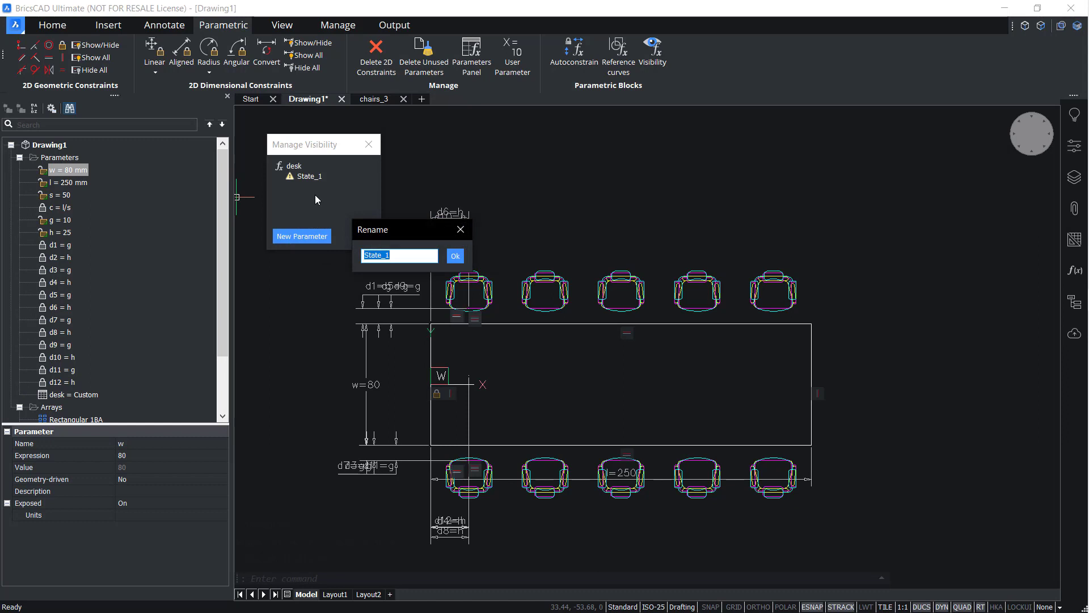
type("economy")
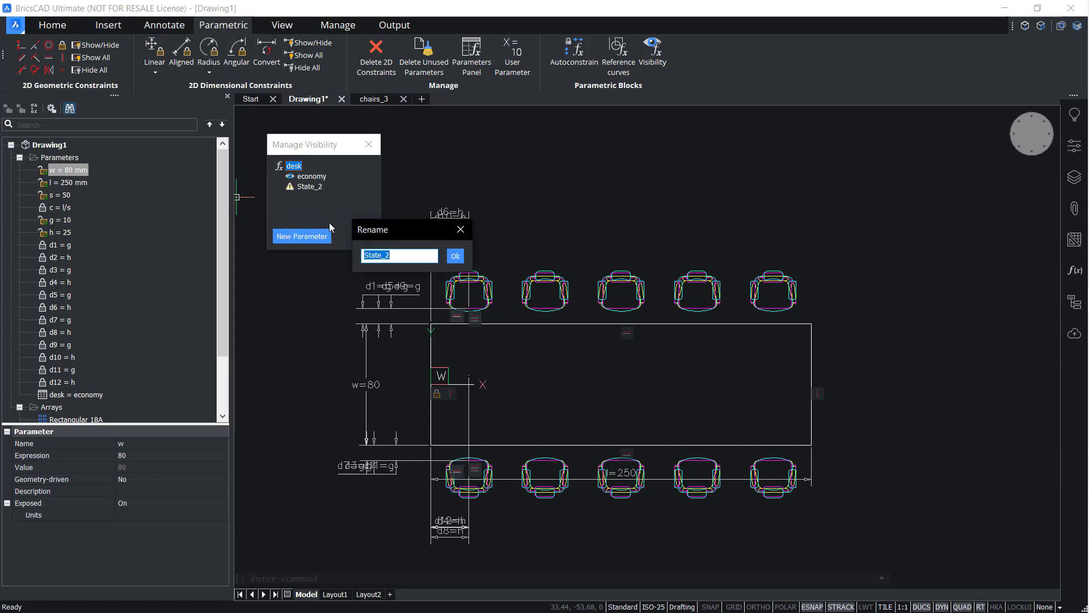
left_click(454, 256)
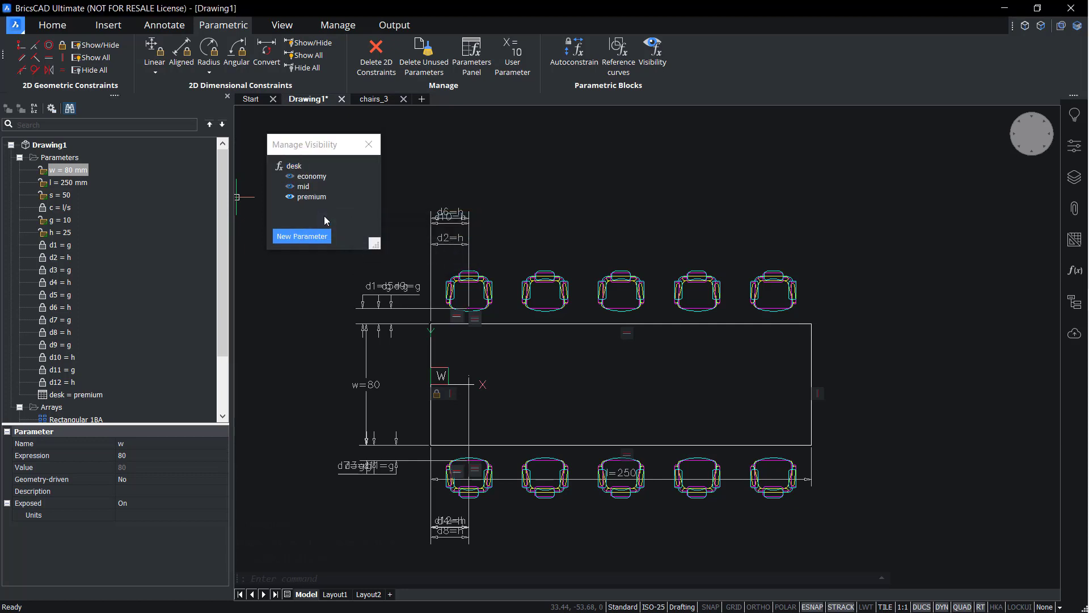
Step: Hide the non-cyan chair styles in the premium state
right_click(310, 197)
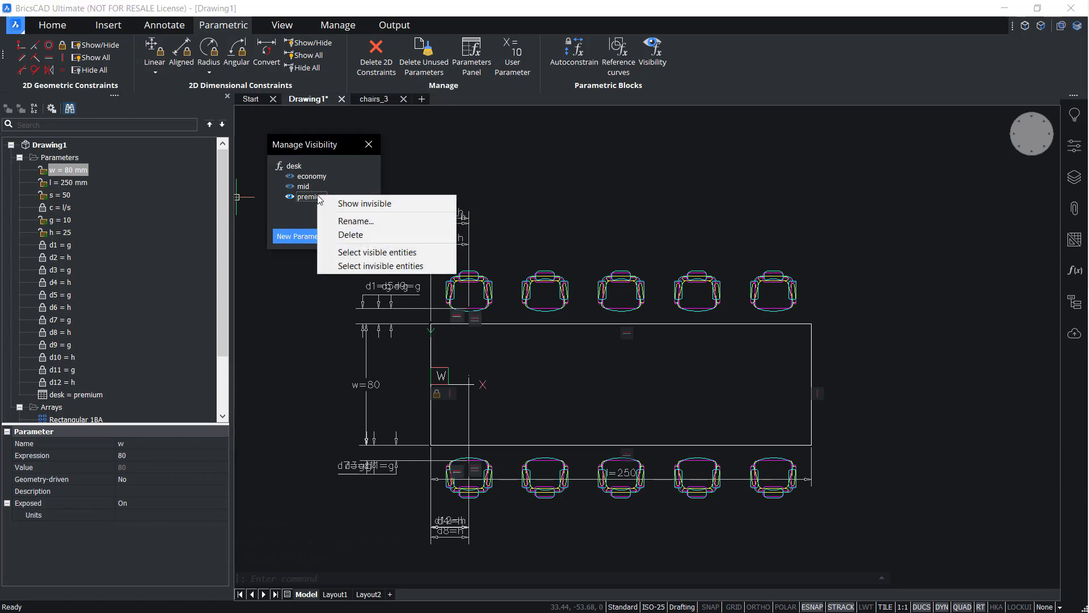
mouse_move(380, 266)
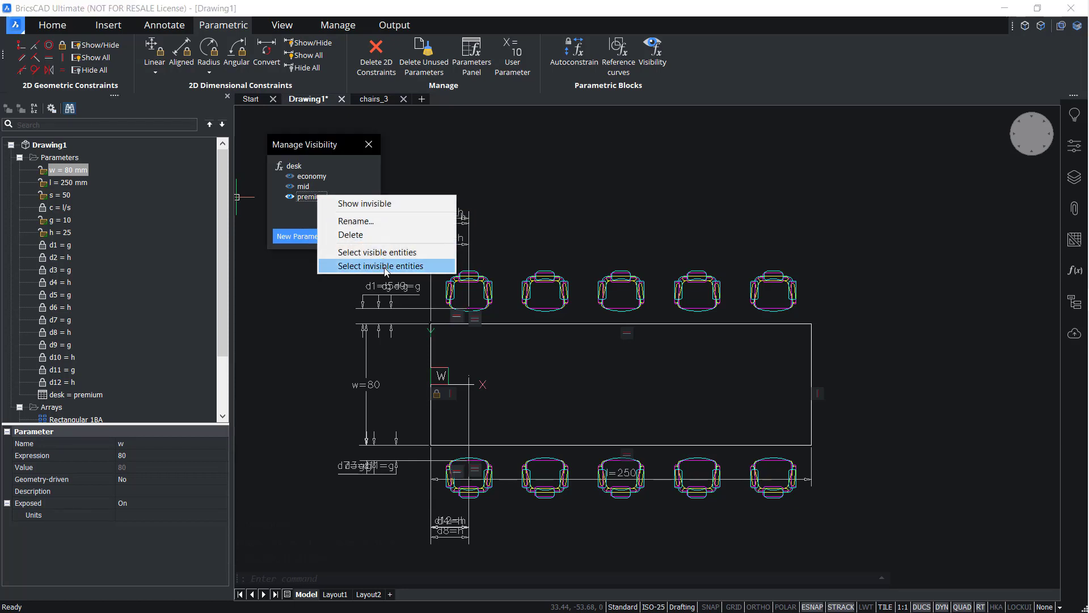
left_click(380, 266)
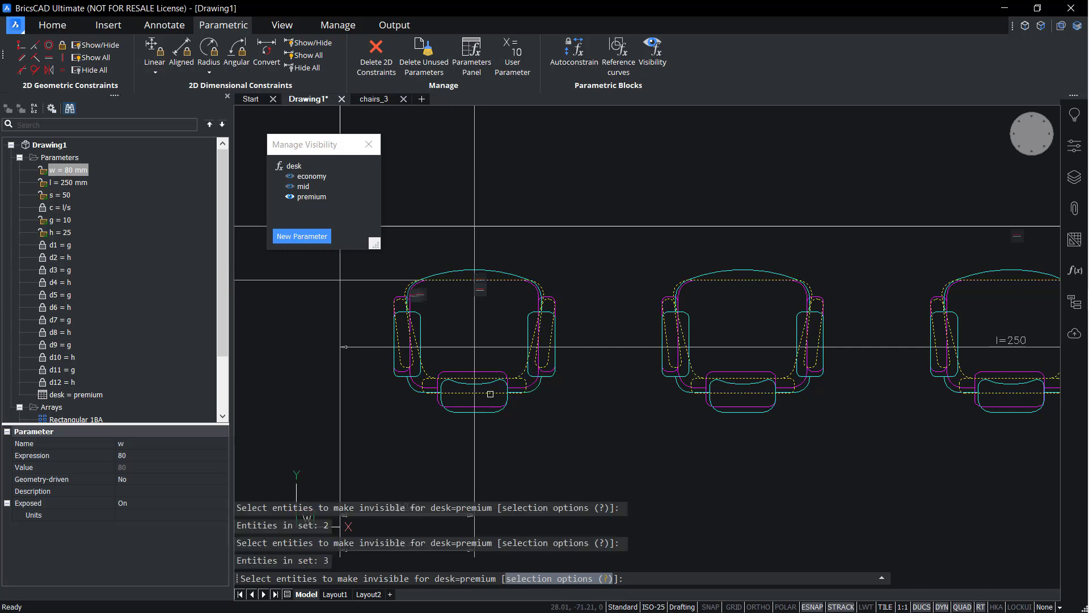
left_click(561, 437)
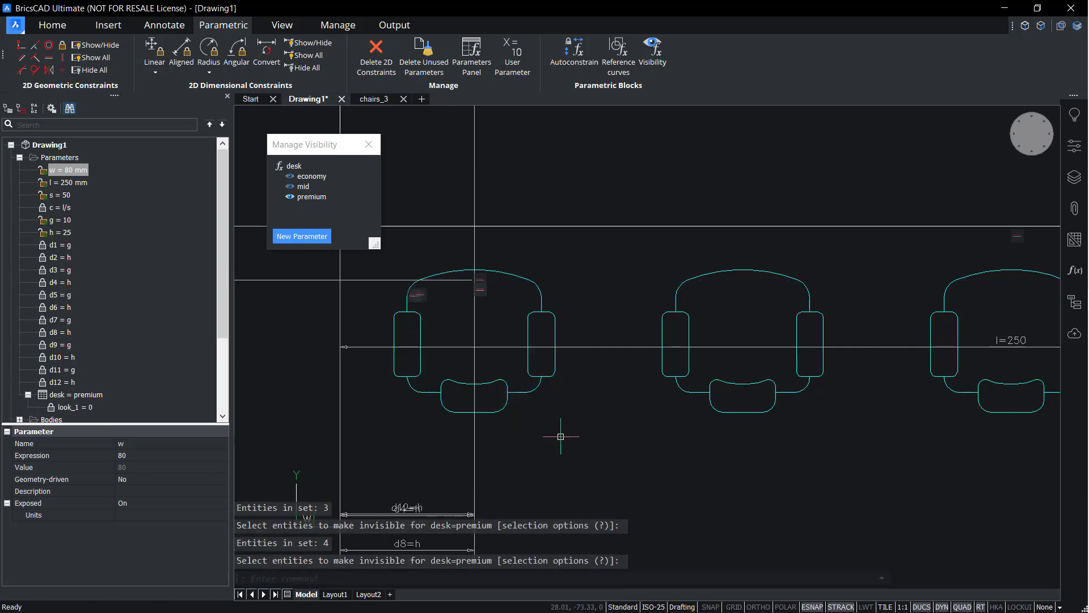
Step: Switch to the mid state and hide the two other chair styles, leaving magenta
left_click(303, 186)
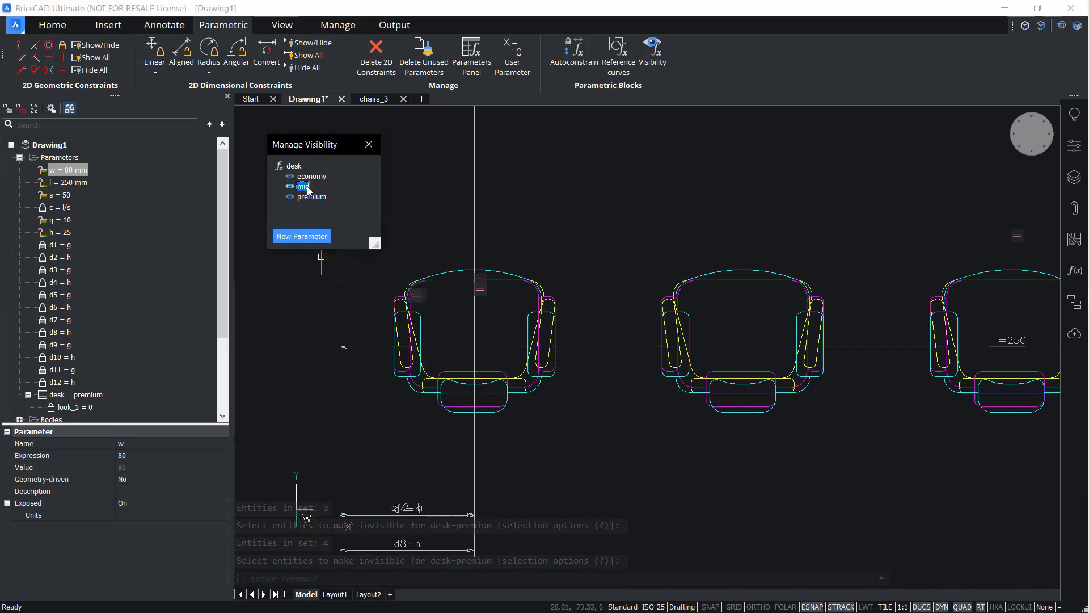
left_click(303, 186)
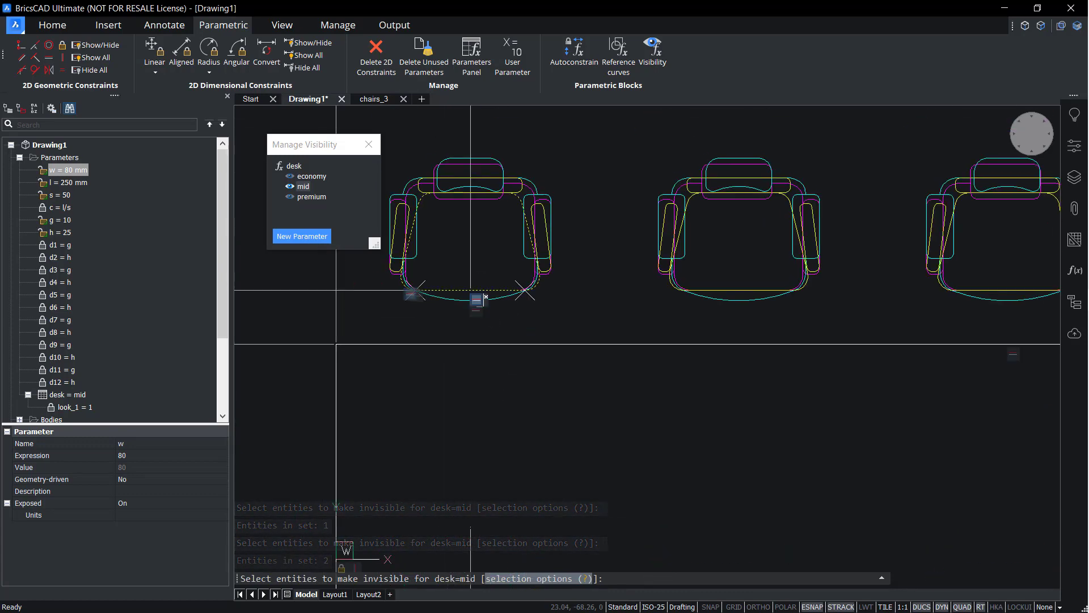
left_click(457, 177)
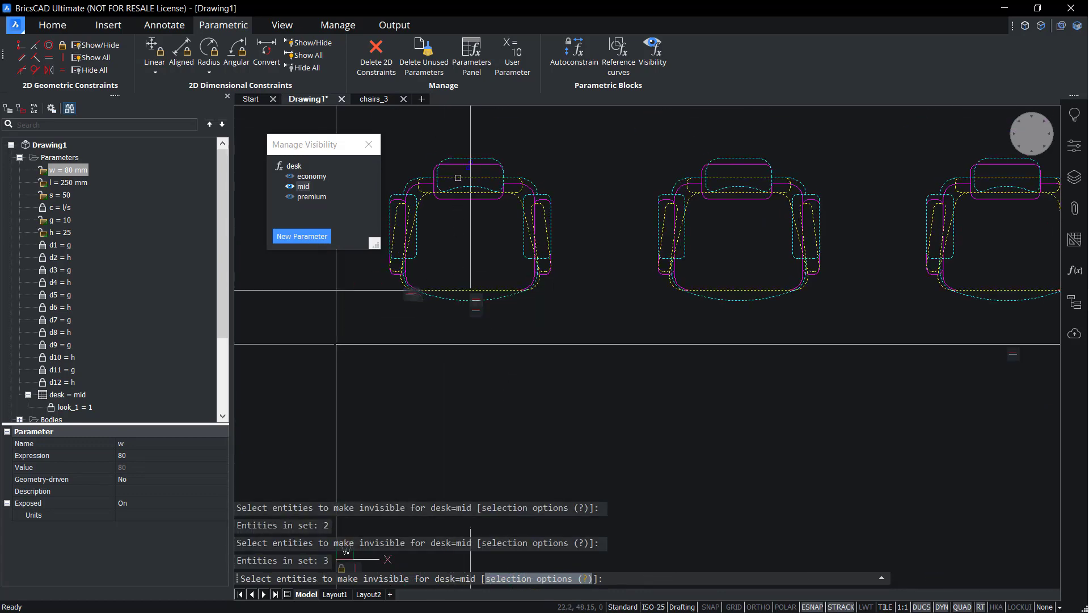
left_click(480, 178)
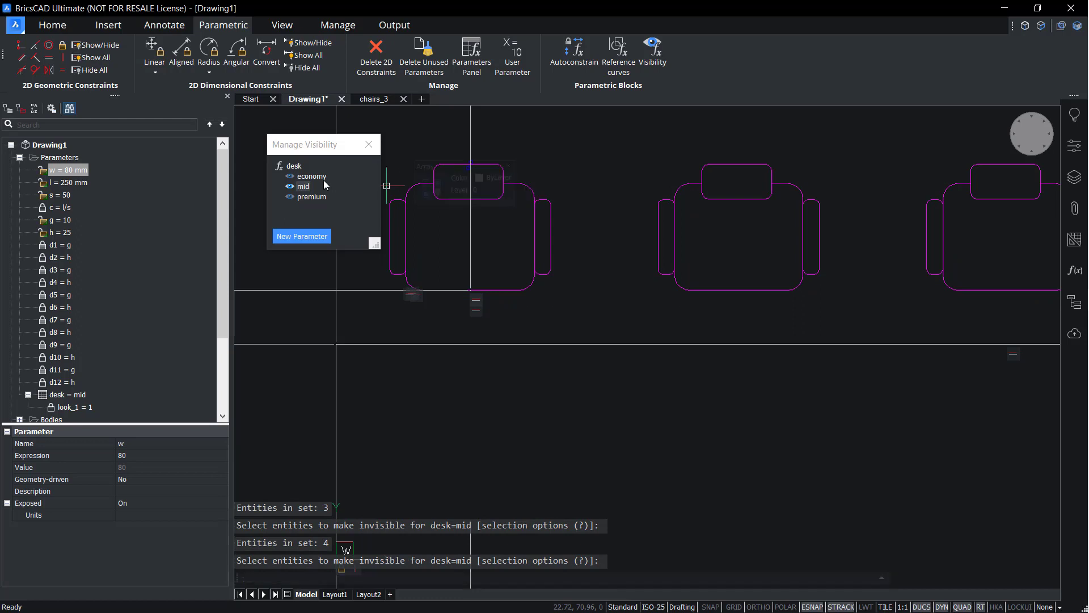
Step: Hide the magenta and cyan chairs in the economy state, leaving only yellow chairs
right_click(312, 176)
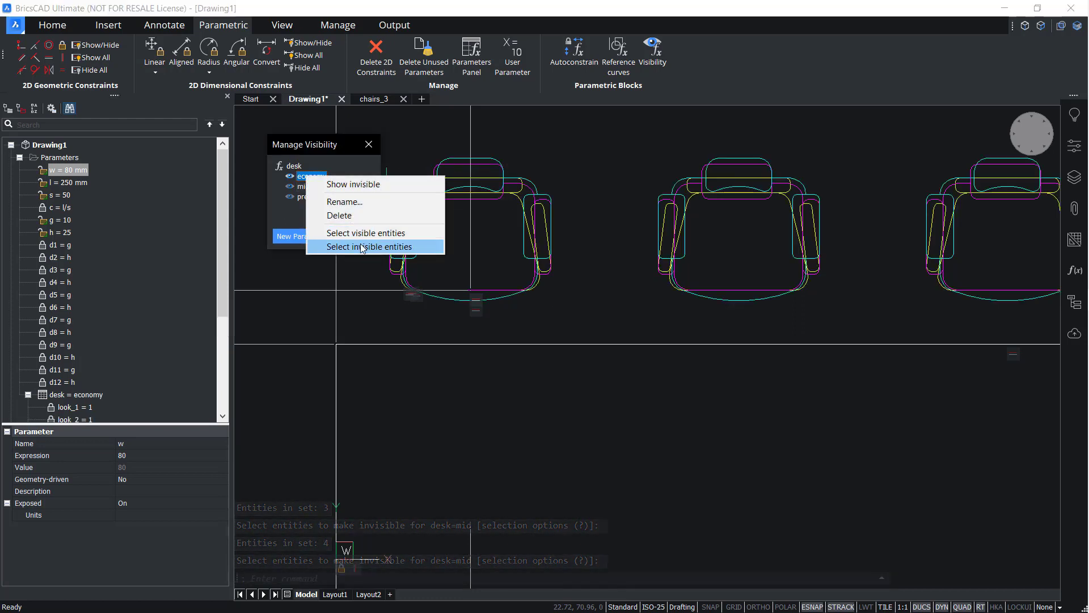
left_click(370, 247)
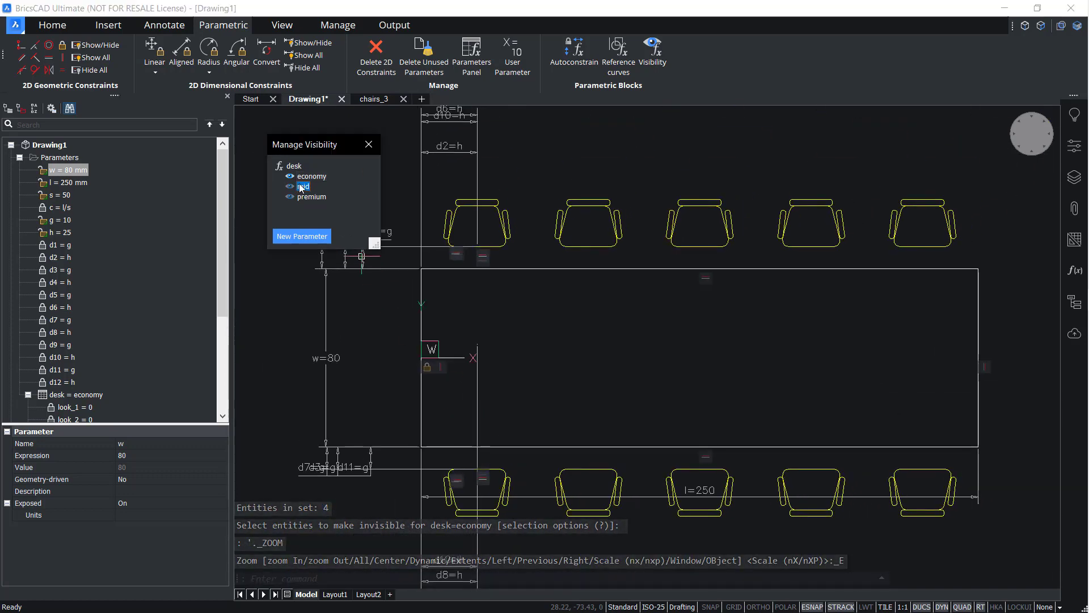
Step: Create the arrangment design table set to R4P with l = 300 and w = 100
left_click(310, 197)
type("DESIG")
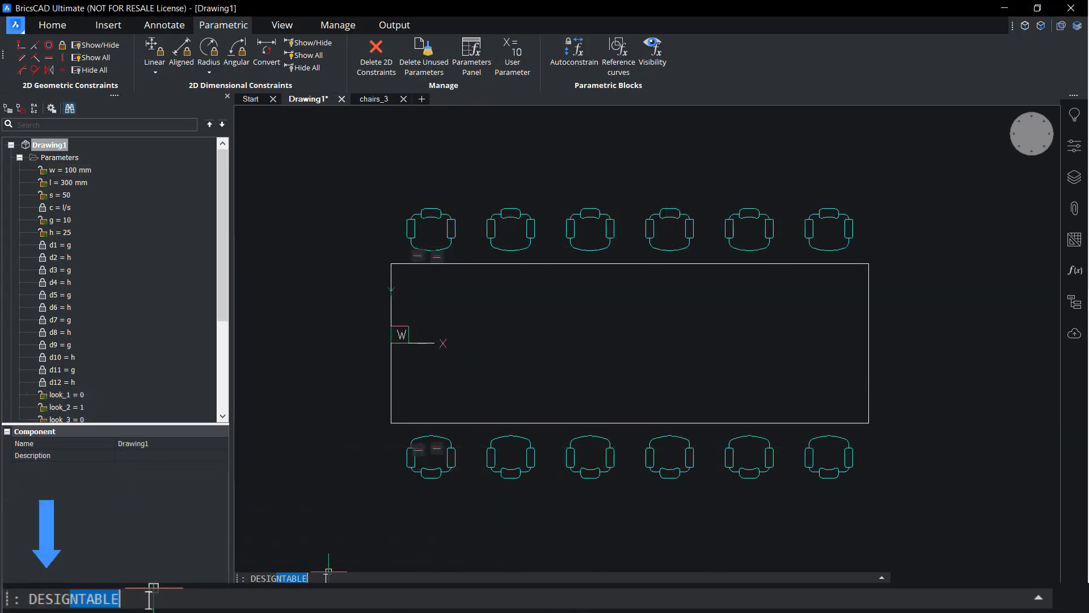
key("Enter")
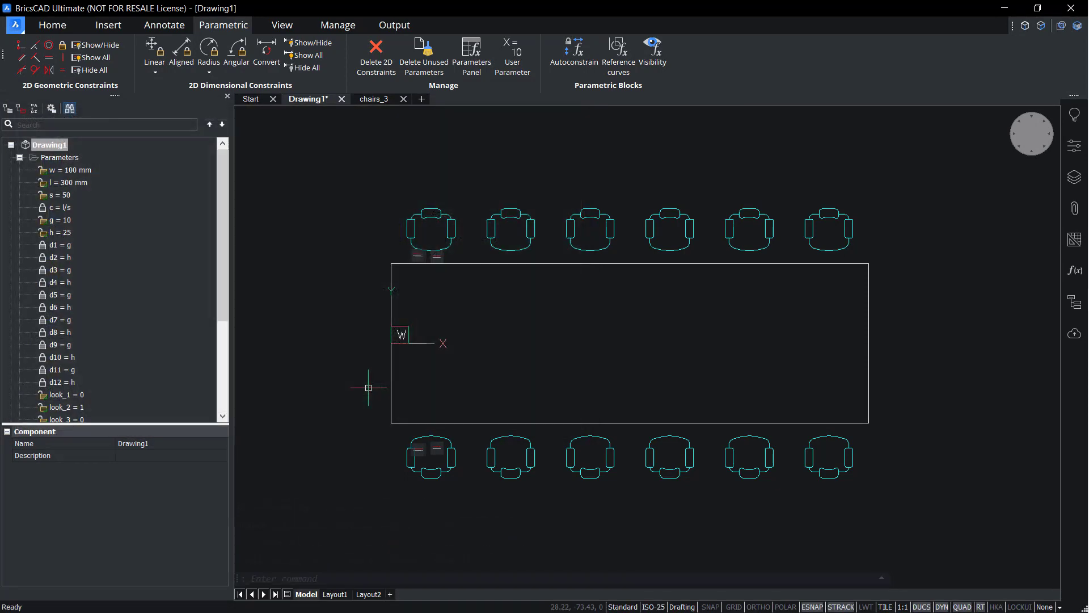
left_click(78, 344)
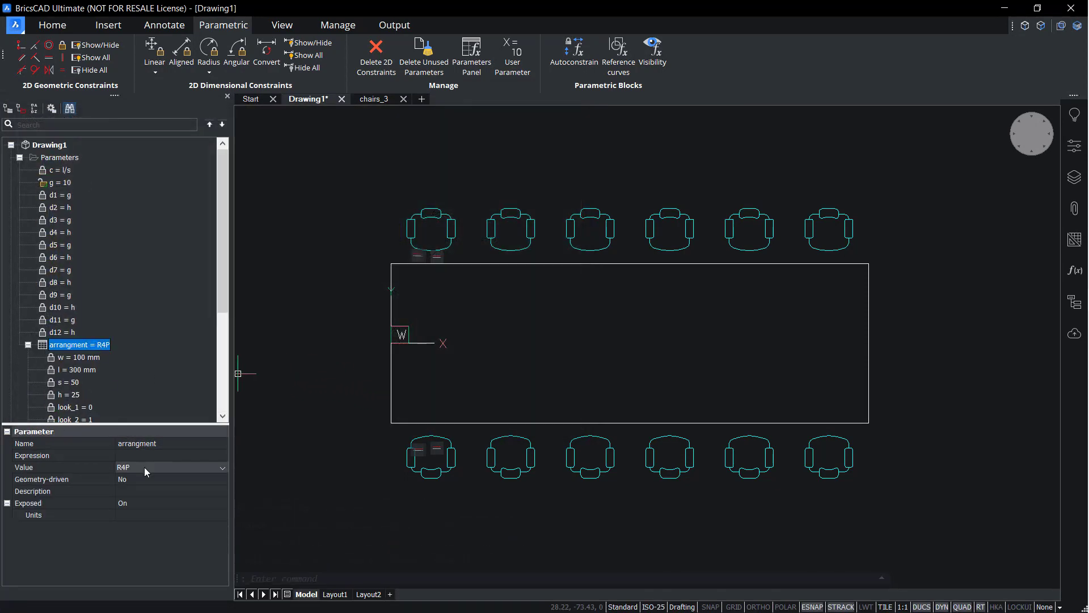